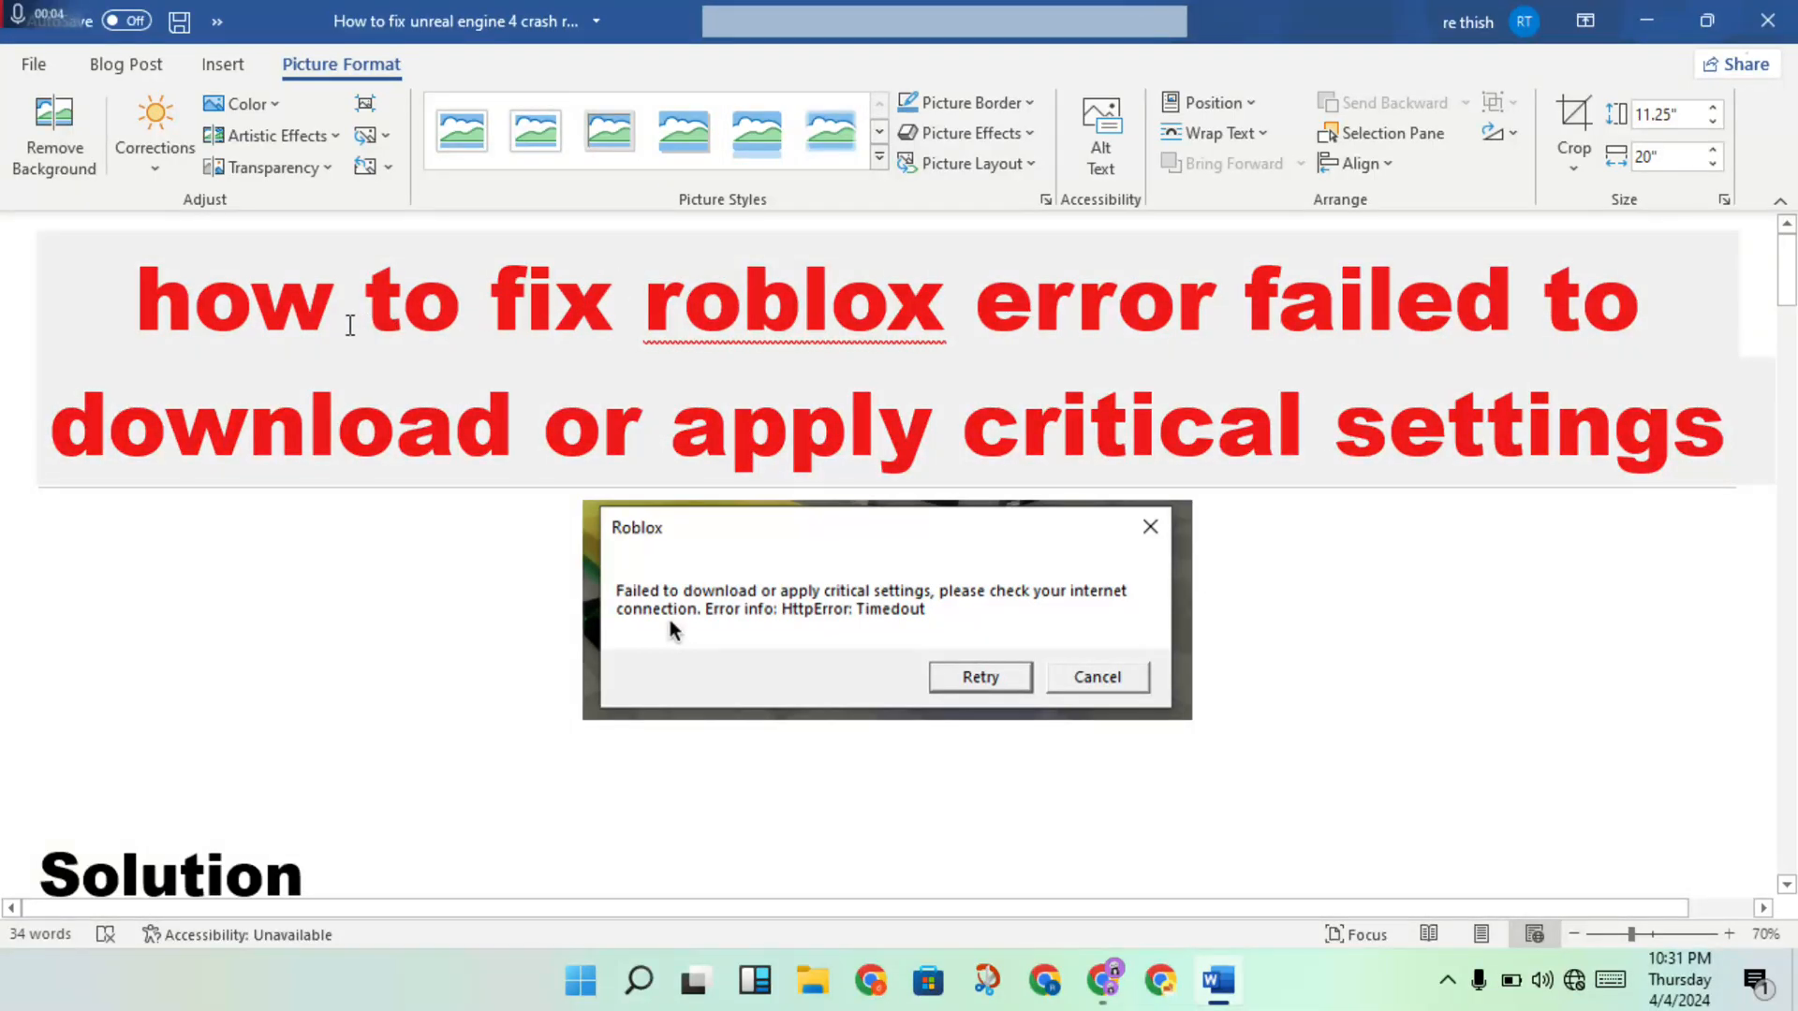
{"action": "mouse_move", "coordinate": [1168, 393]}
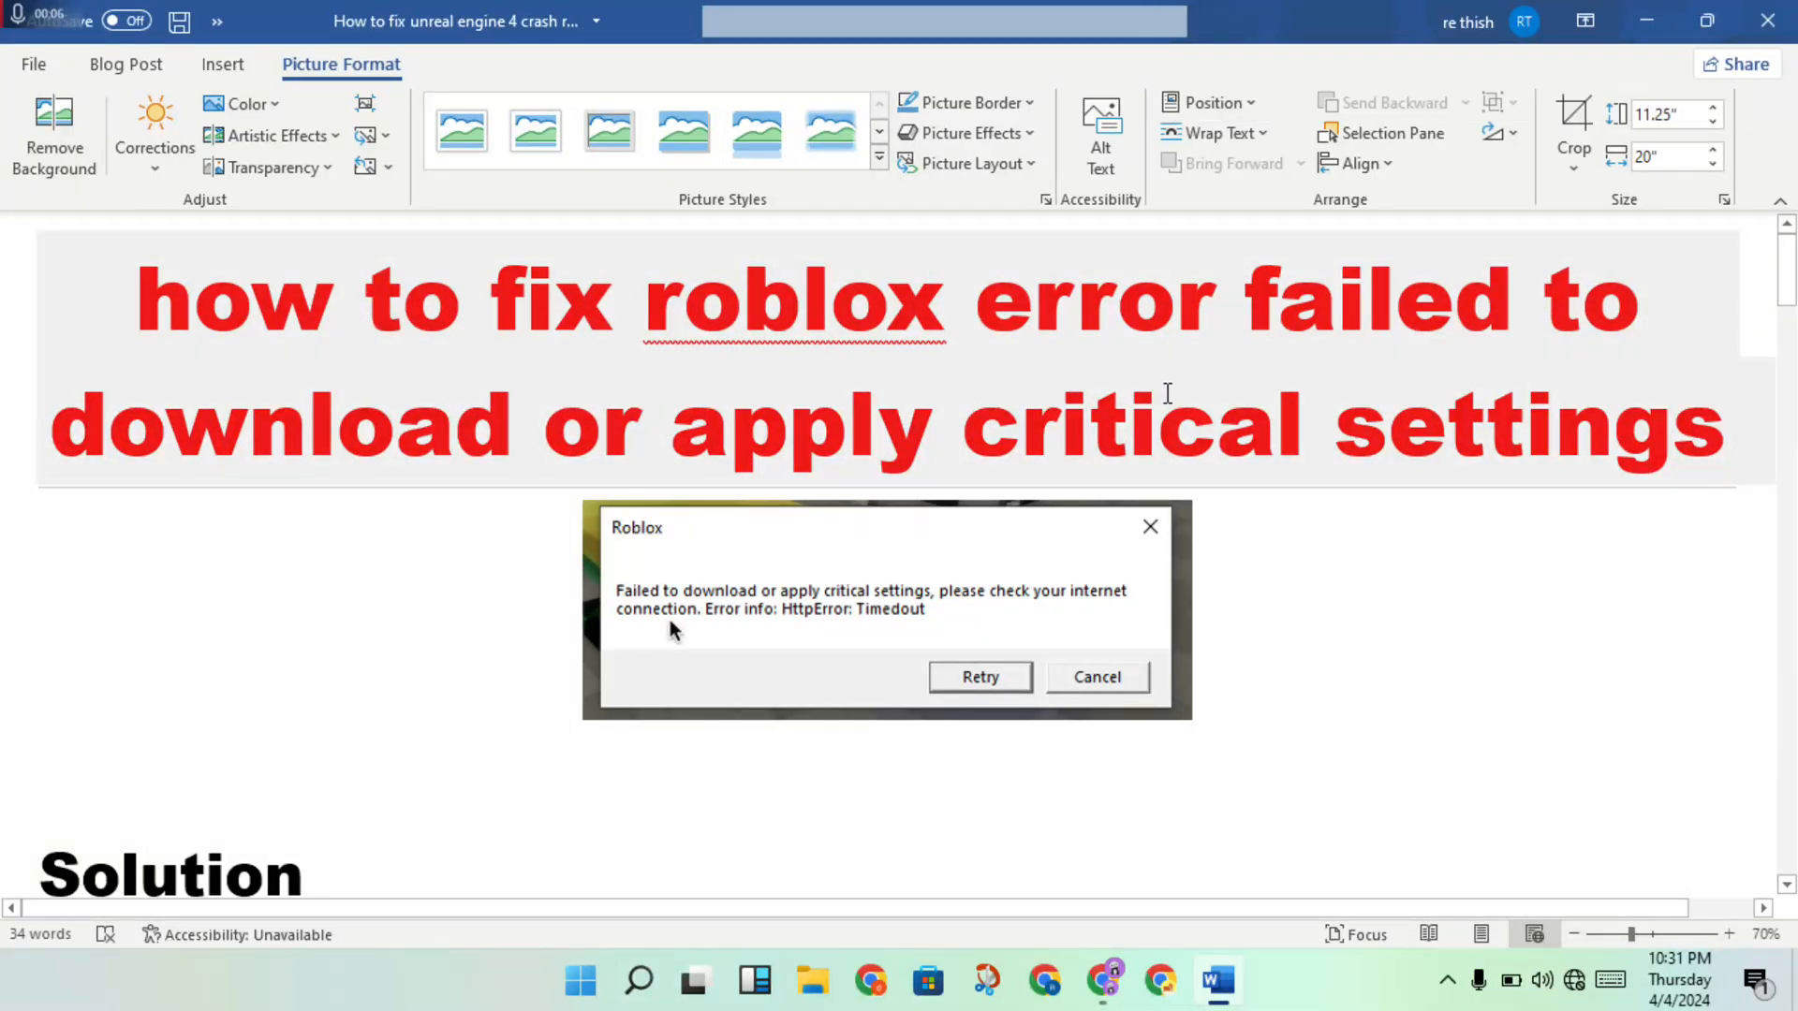
{"action": "mouse_move", "coordinate": [552, 449]}
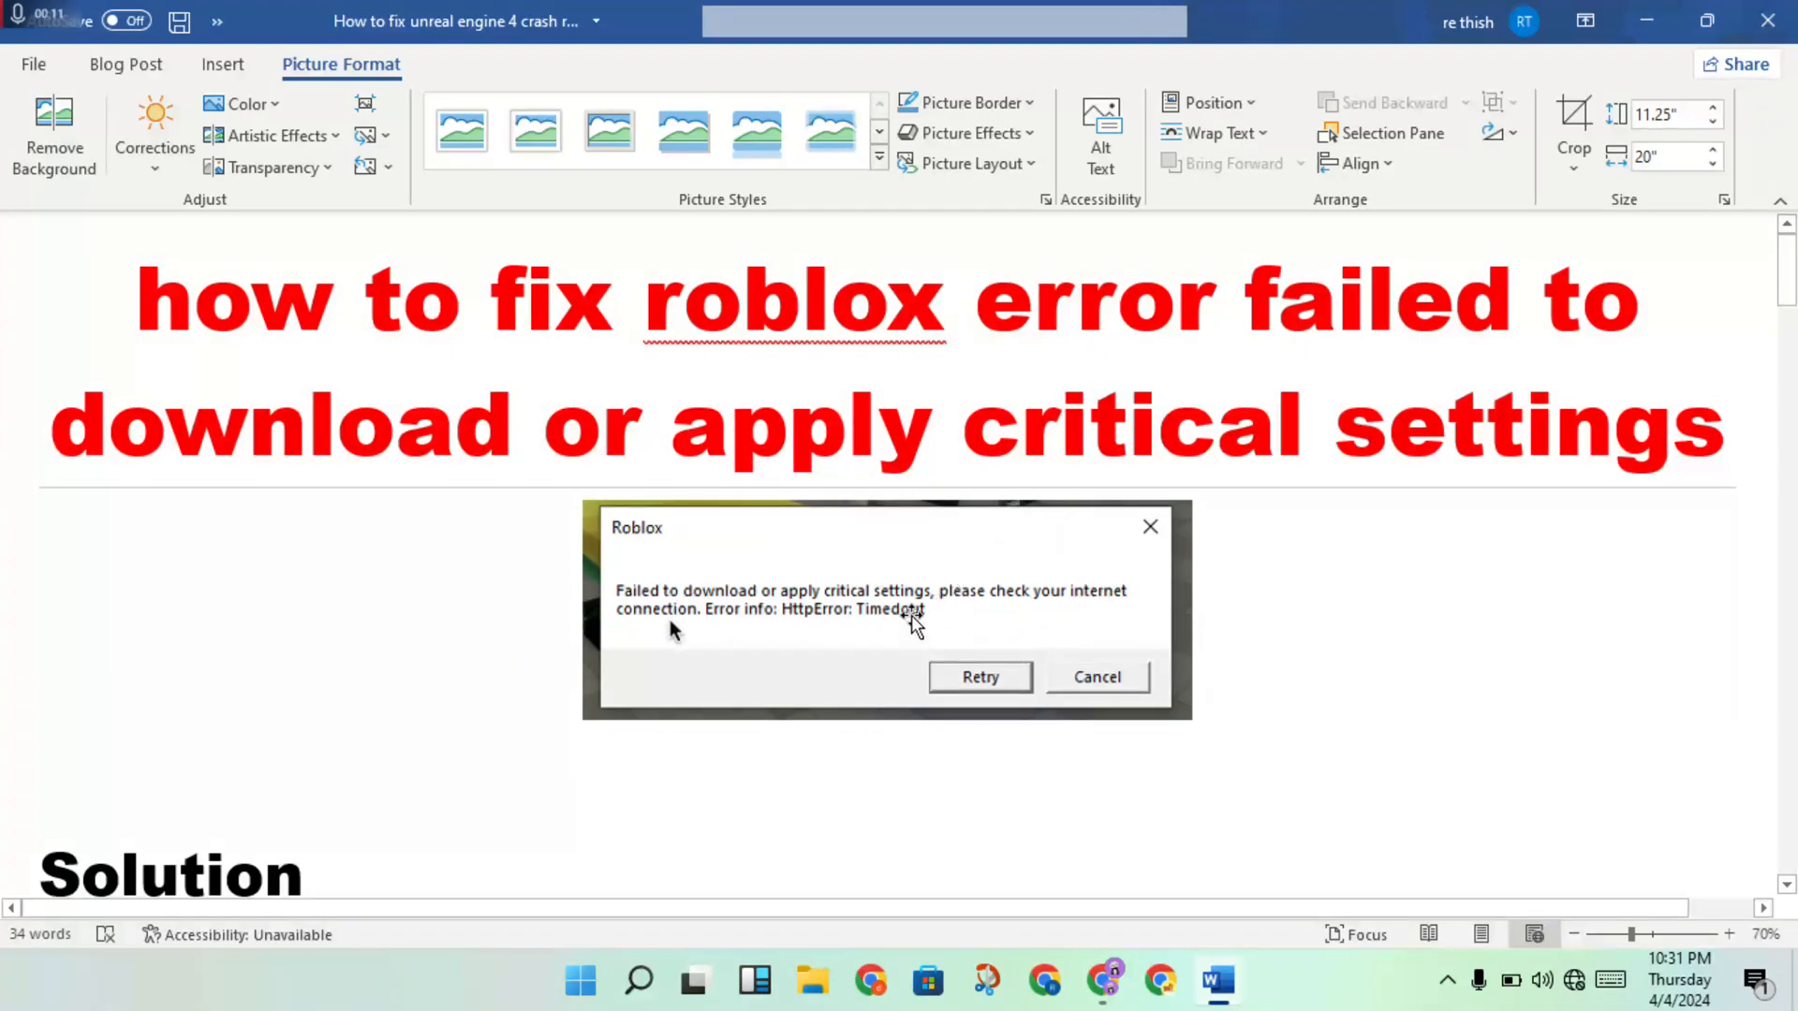
{"action": "mouse_move", "coordinate": [926, 527]}
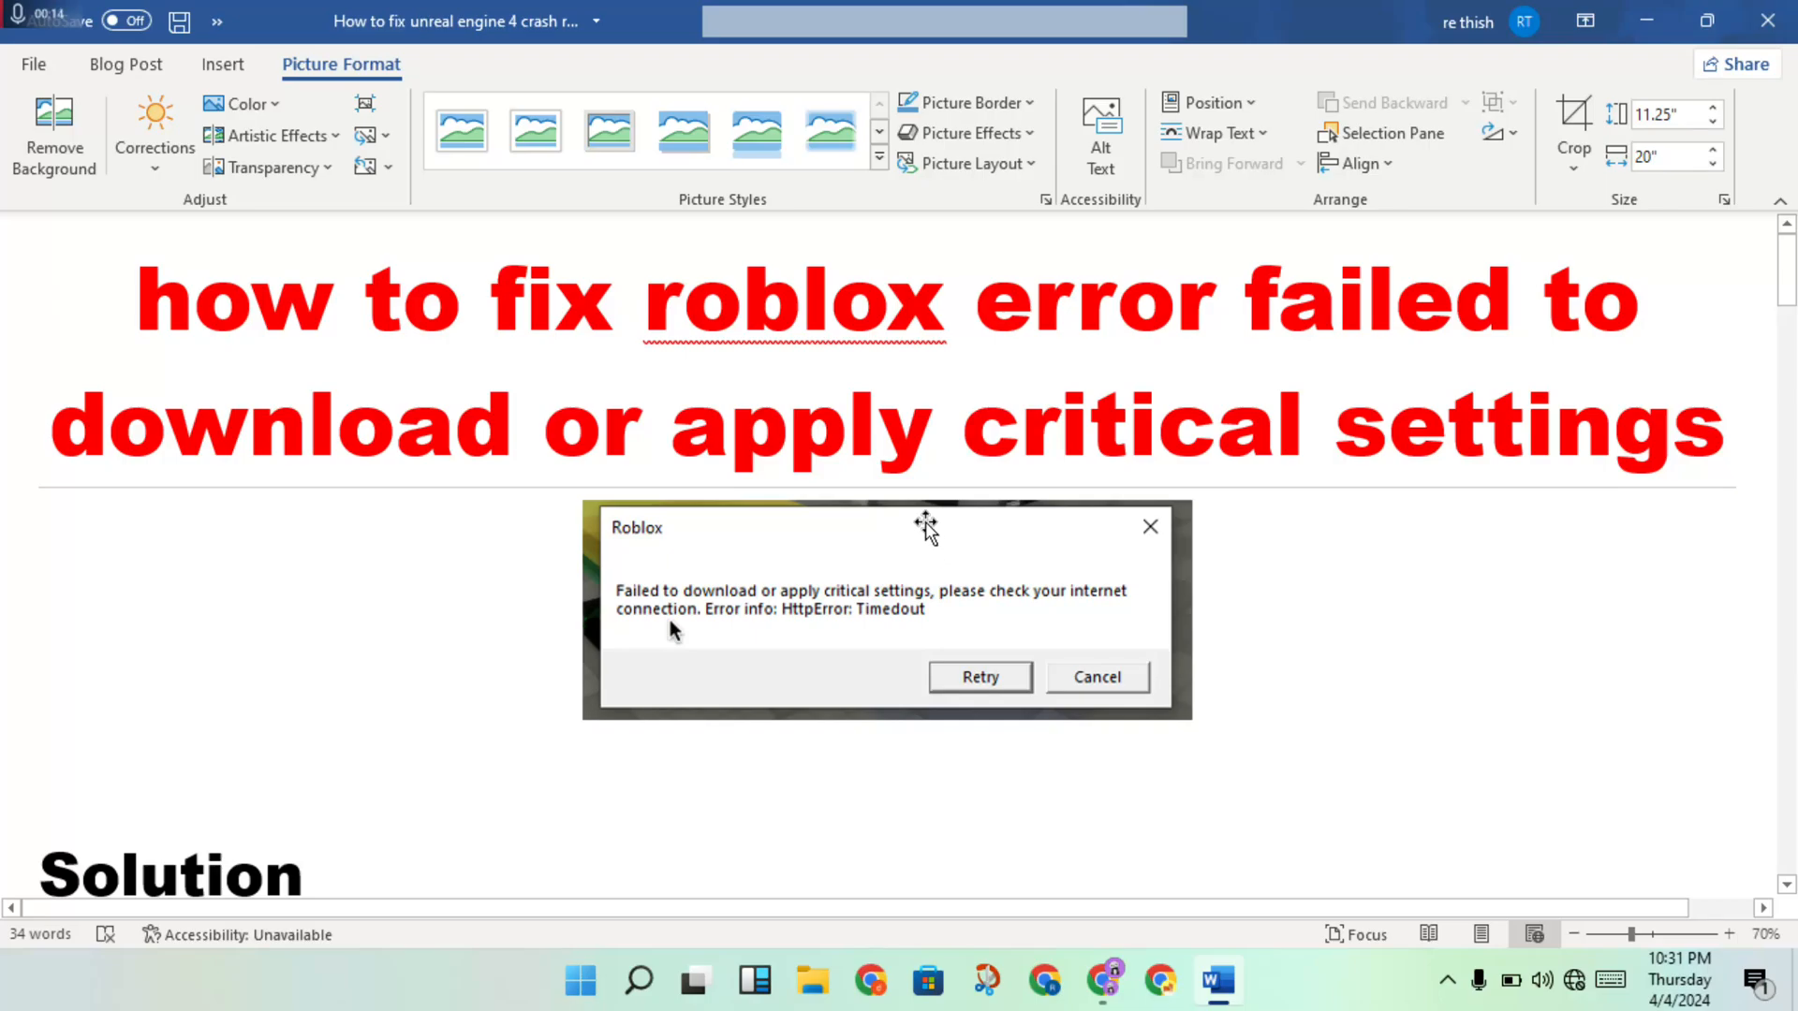
- Scroll past the Solution heading and step 1 to the restart screenshot and step 3 heading
{"action": "scroll", "scroll_direction": "down", "scroll_amount": 3}
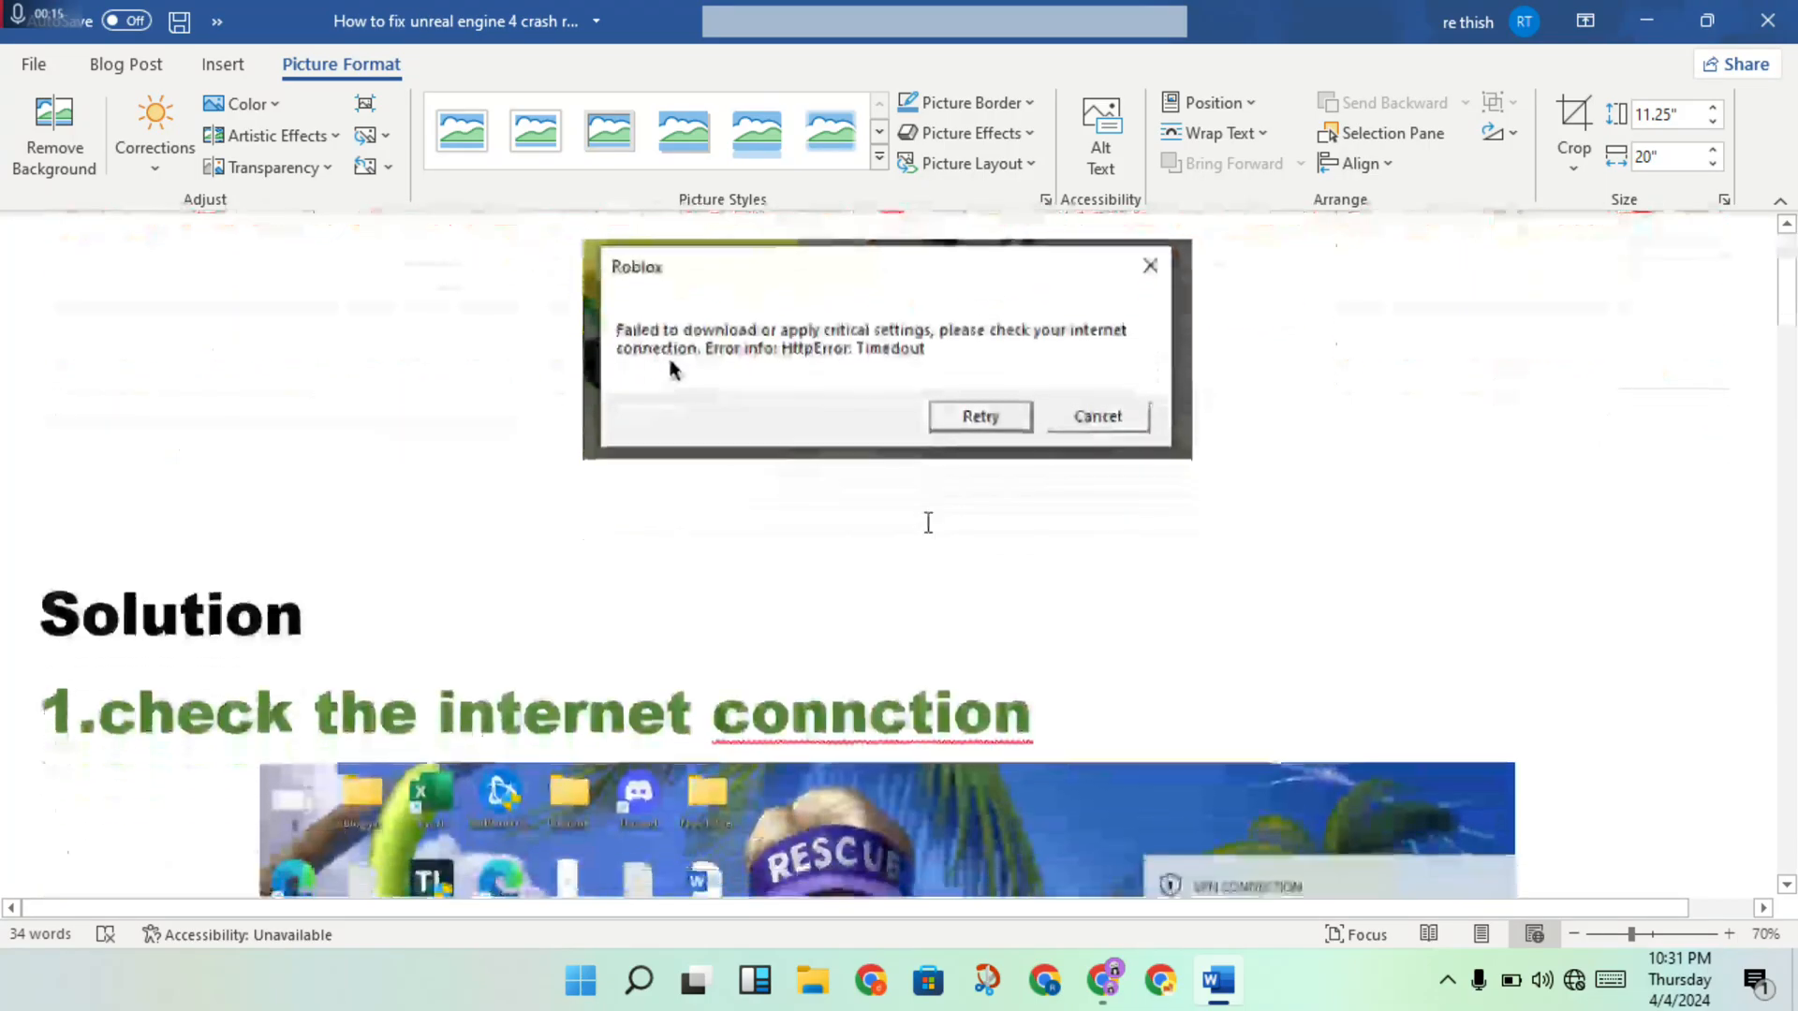
{"action": "scroll", "scroll_direction": "down", "scroll_amount": 3}
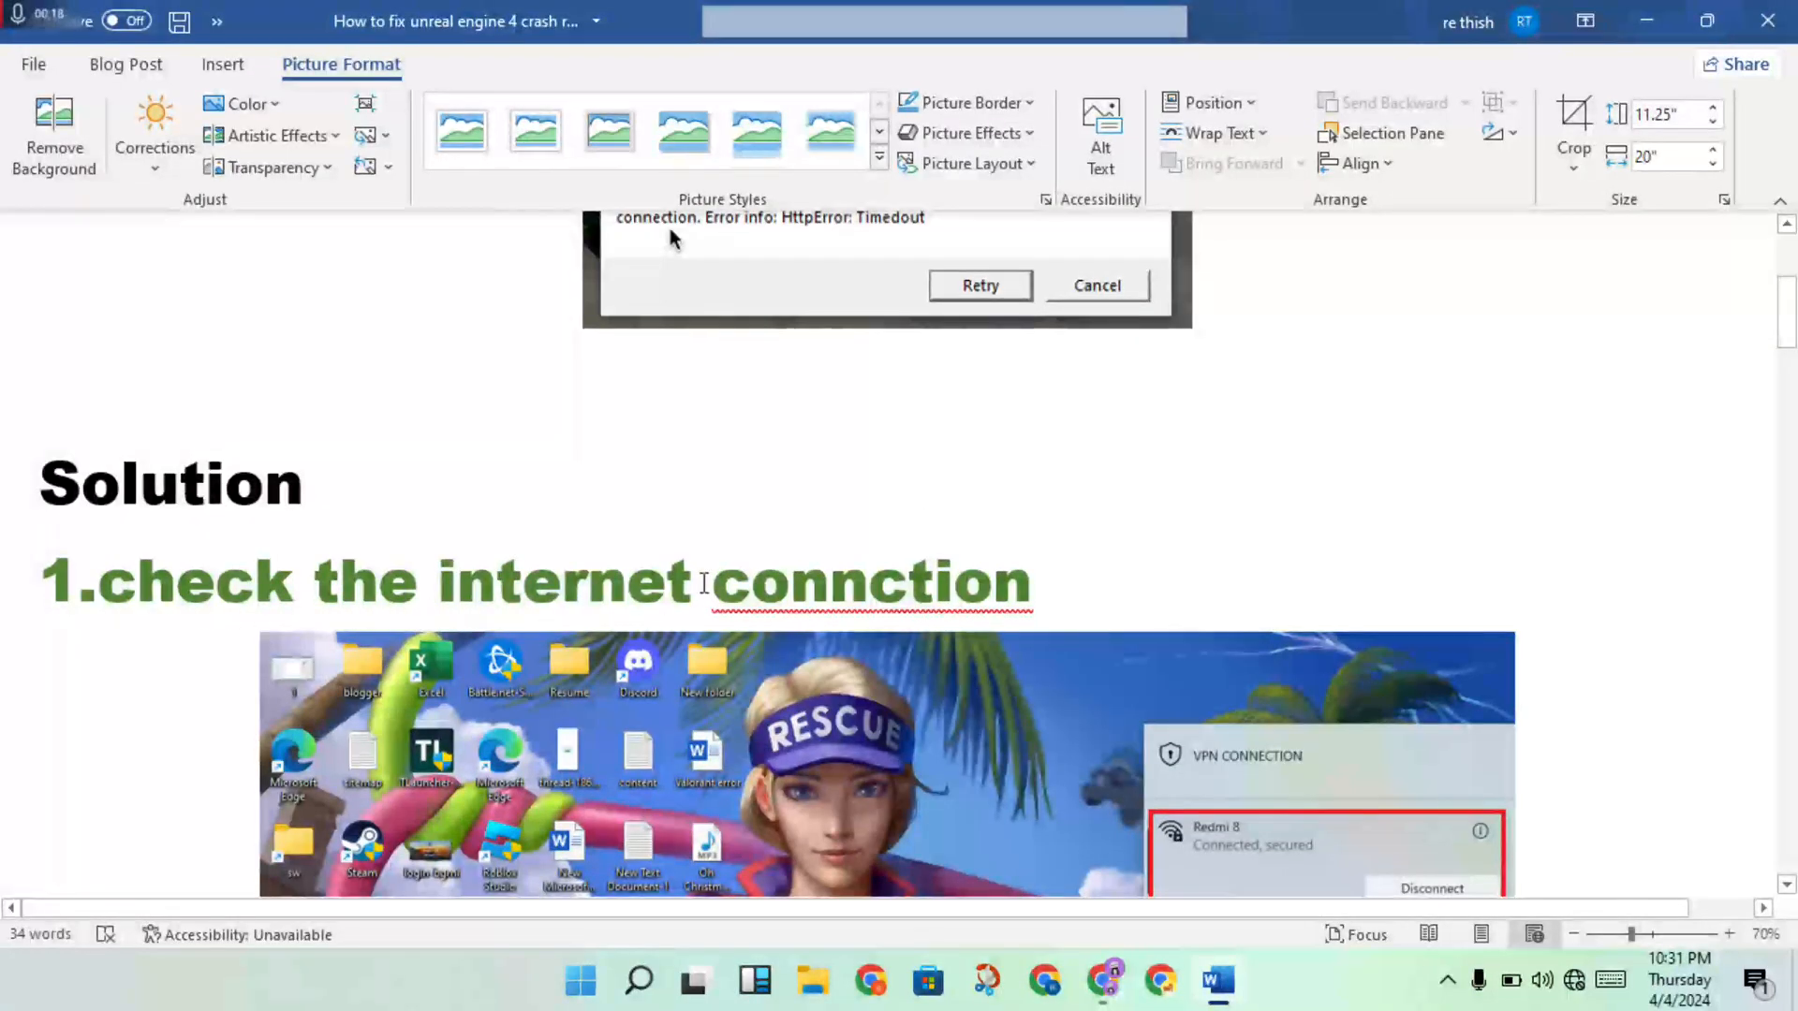
{"action": "scroll", "scroll_direction": "down", "scroll_amount": 3}
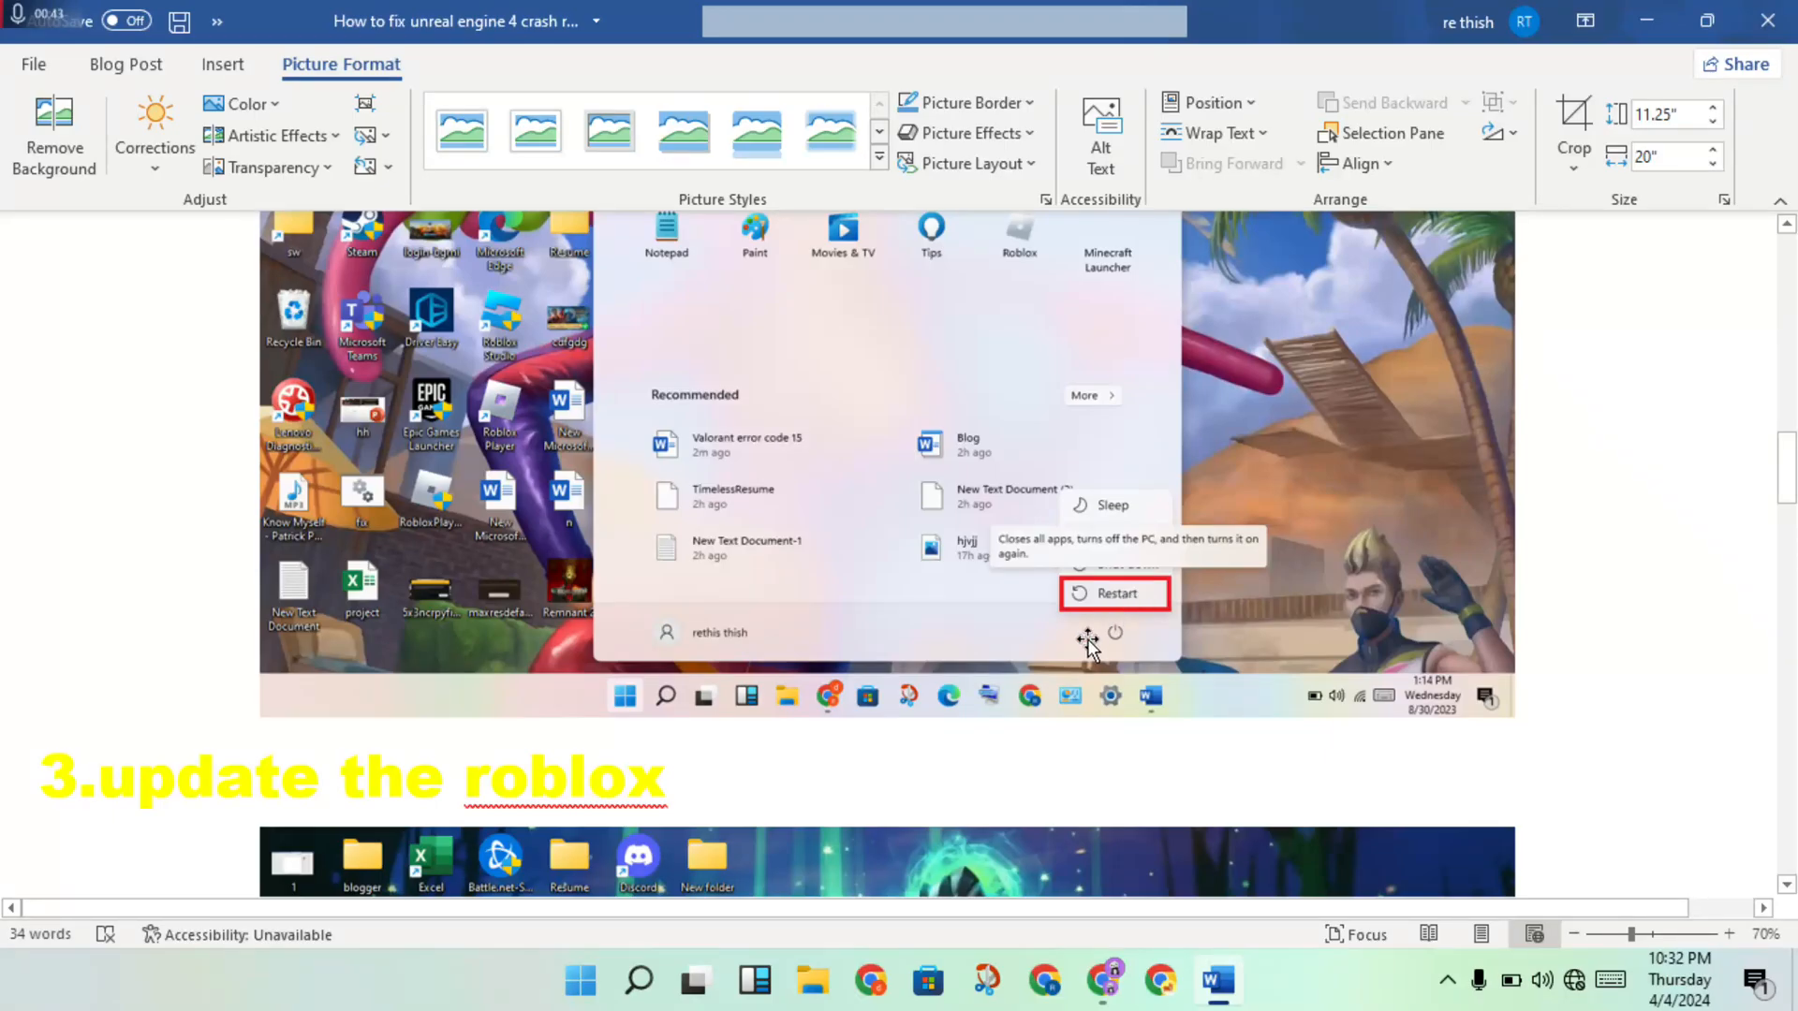
{"action": "mouse_move", "coordinate": [1104, 593]}
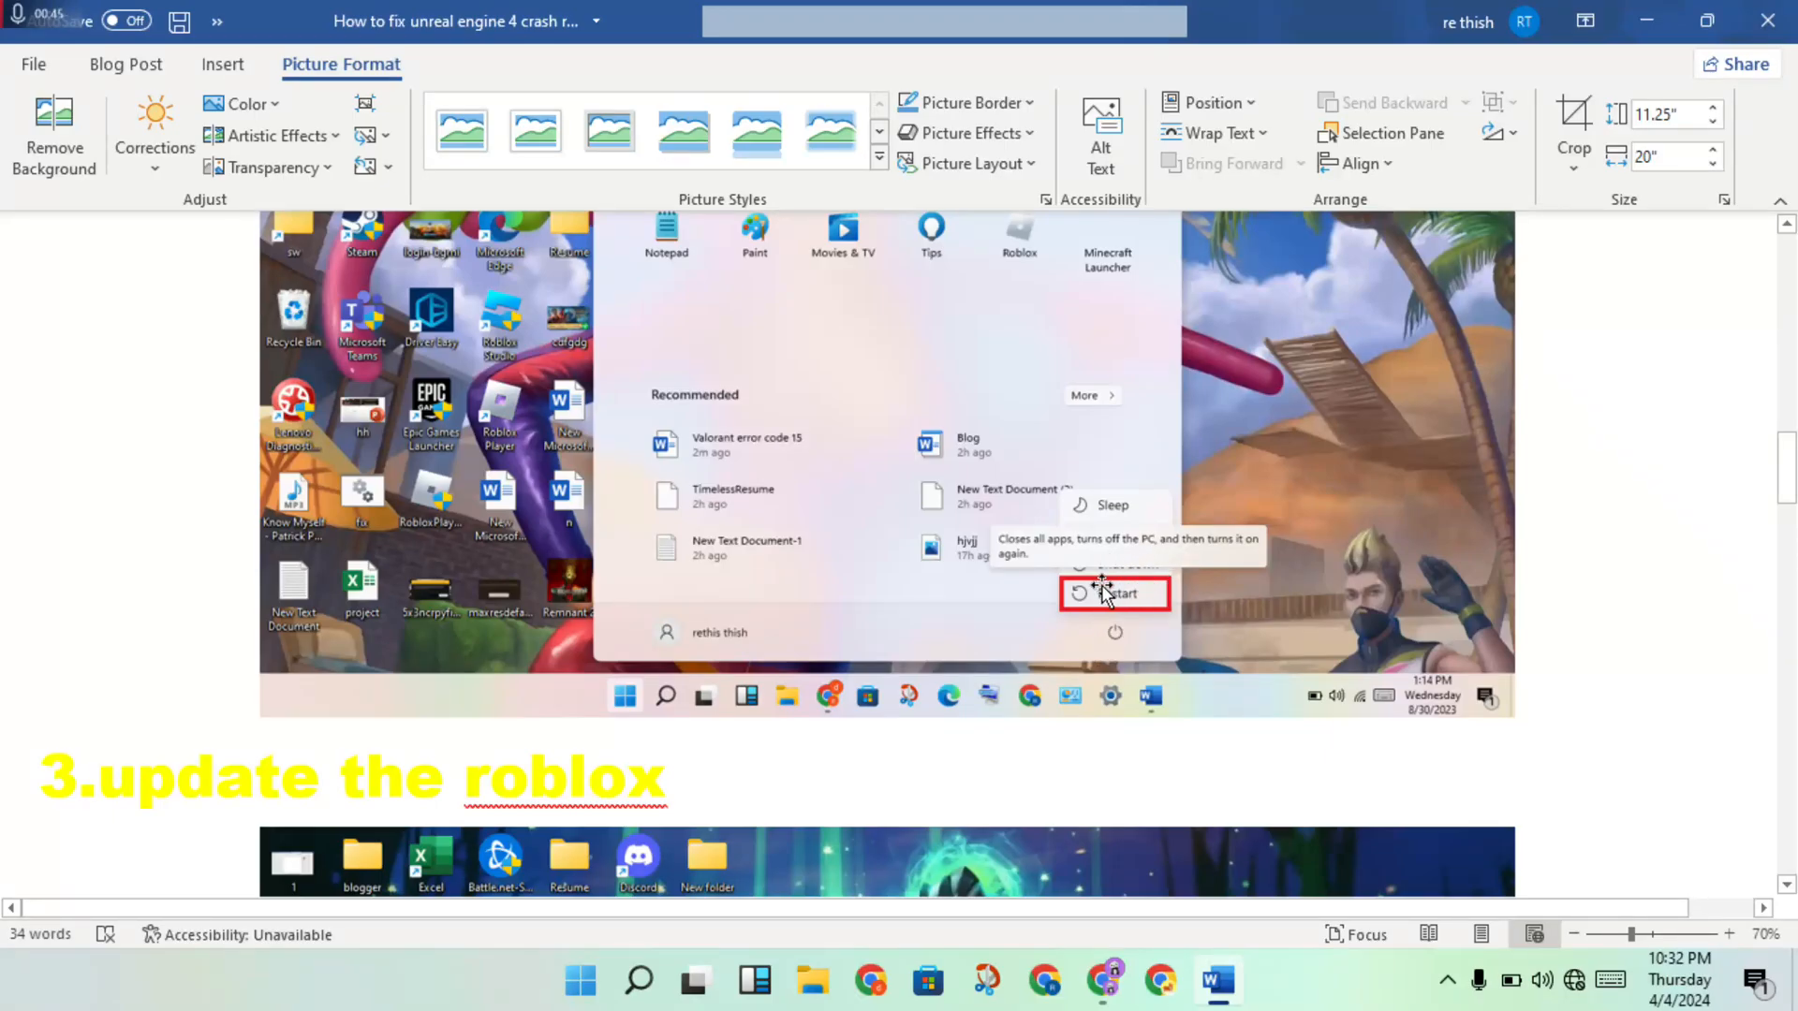
- Scroll to the Upgrading Roblox screenshot under step 3
{"action": "scroll", "scroll_direction": "down", "scroll_amount": 3}
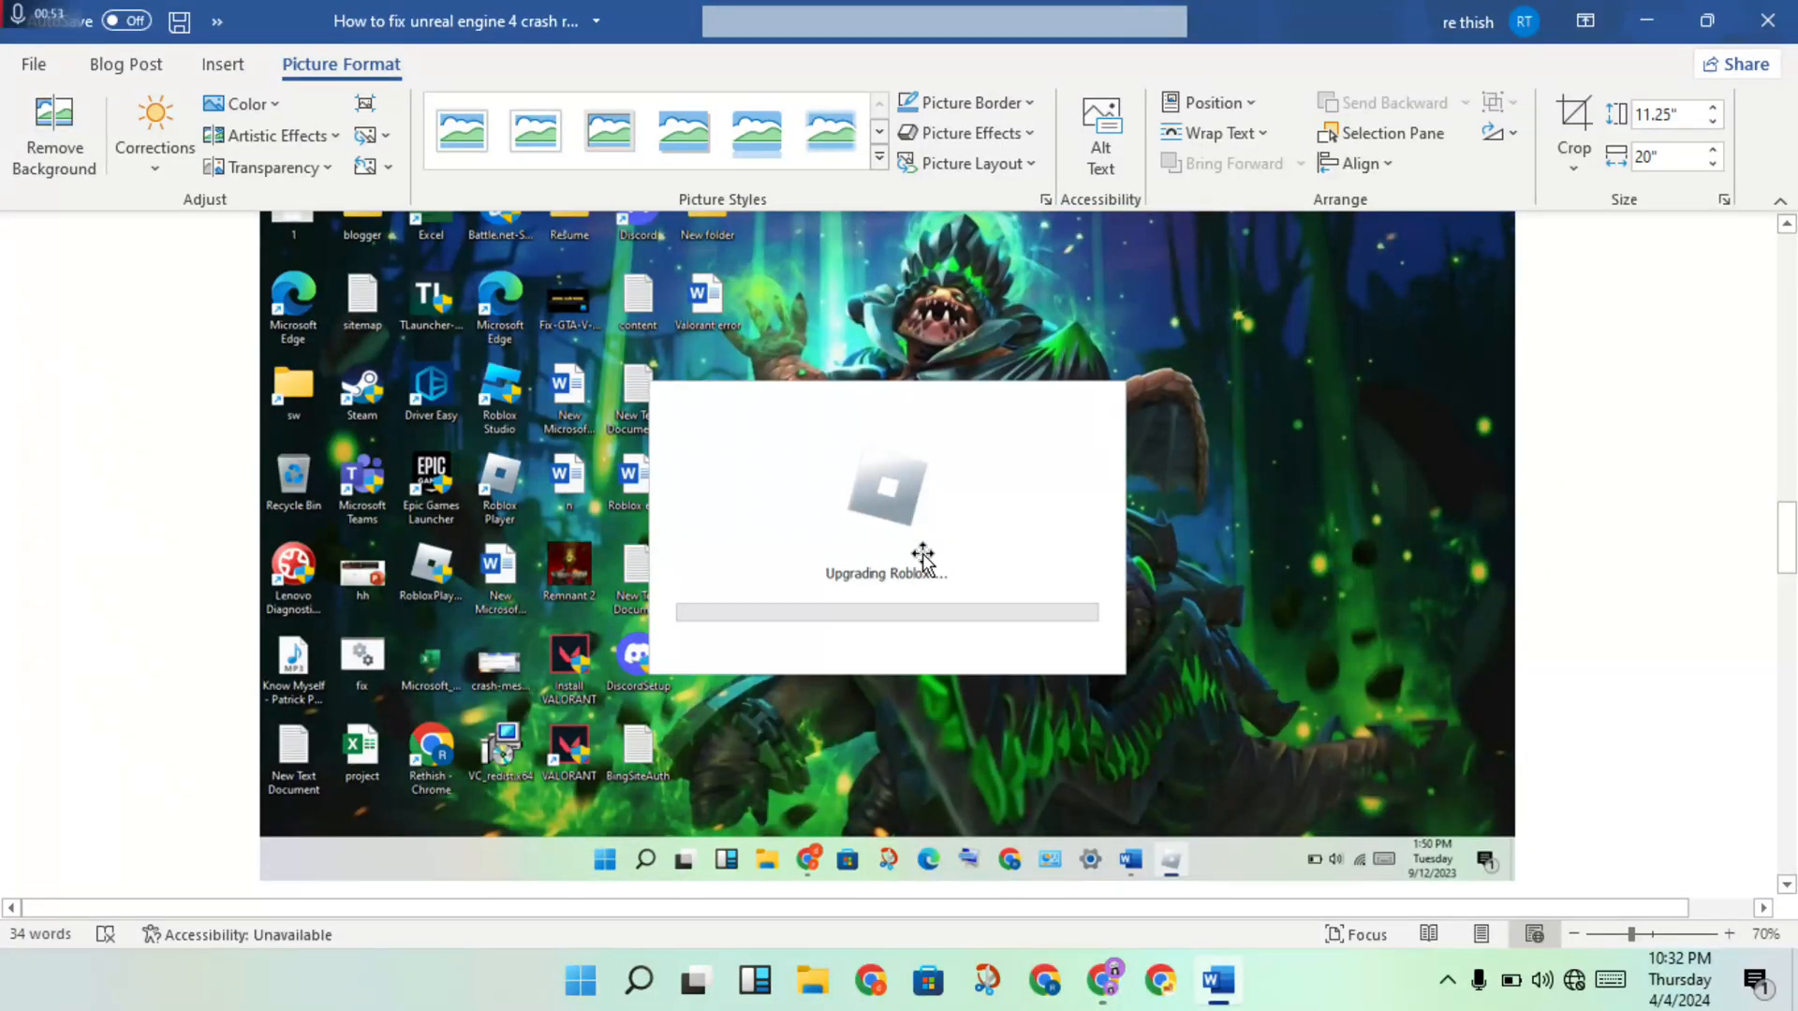
{"action": "mouse_move", "coordinate": [990, 499]}
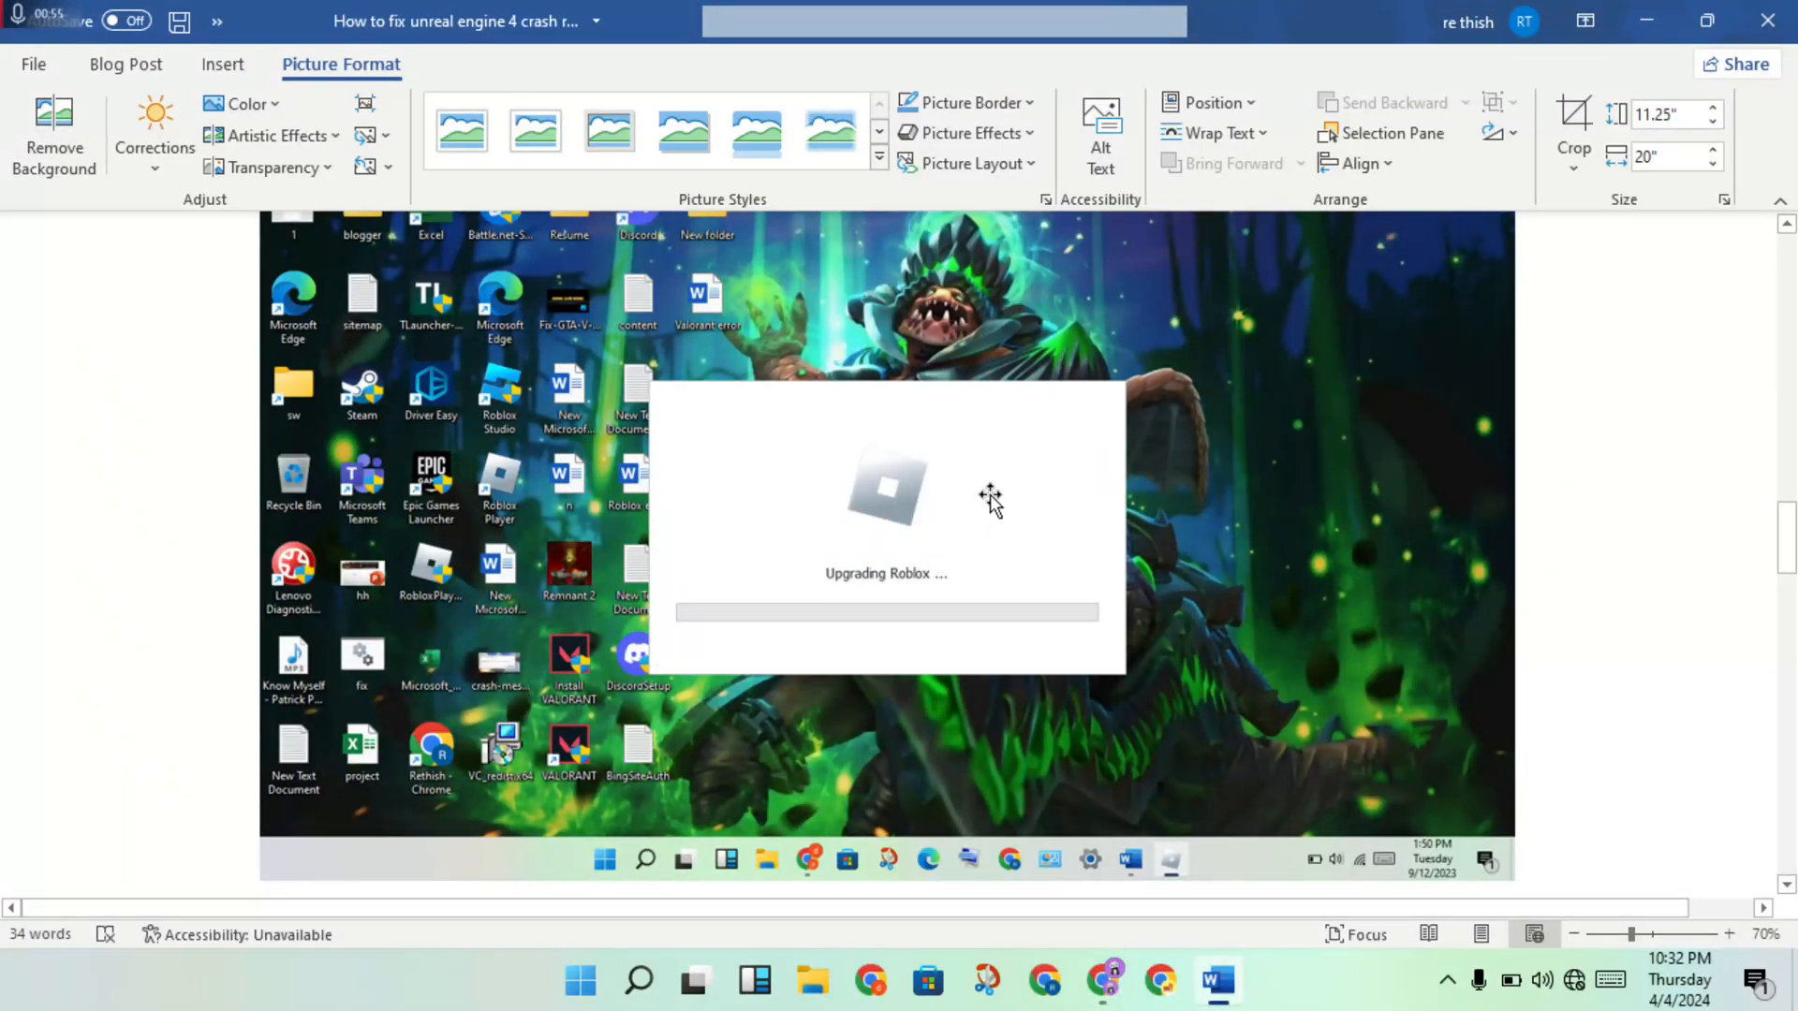
{"action": "mouse_move", "coordinate": [995, 568]}
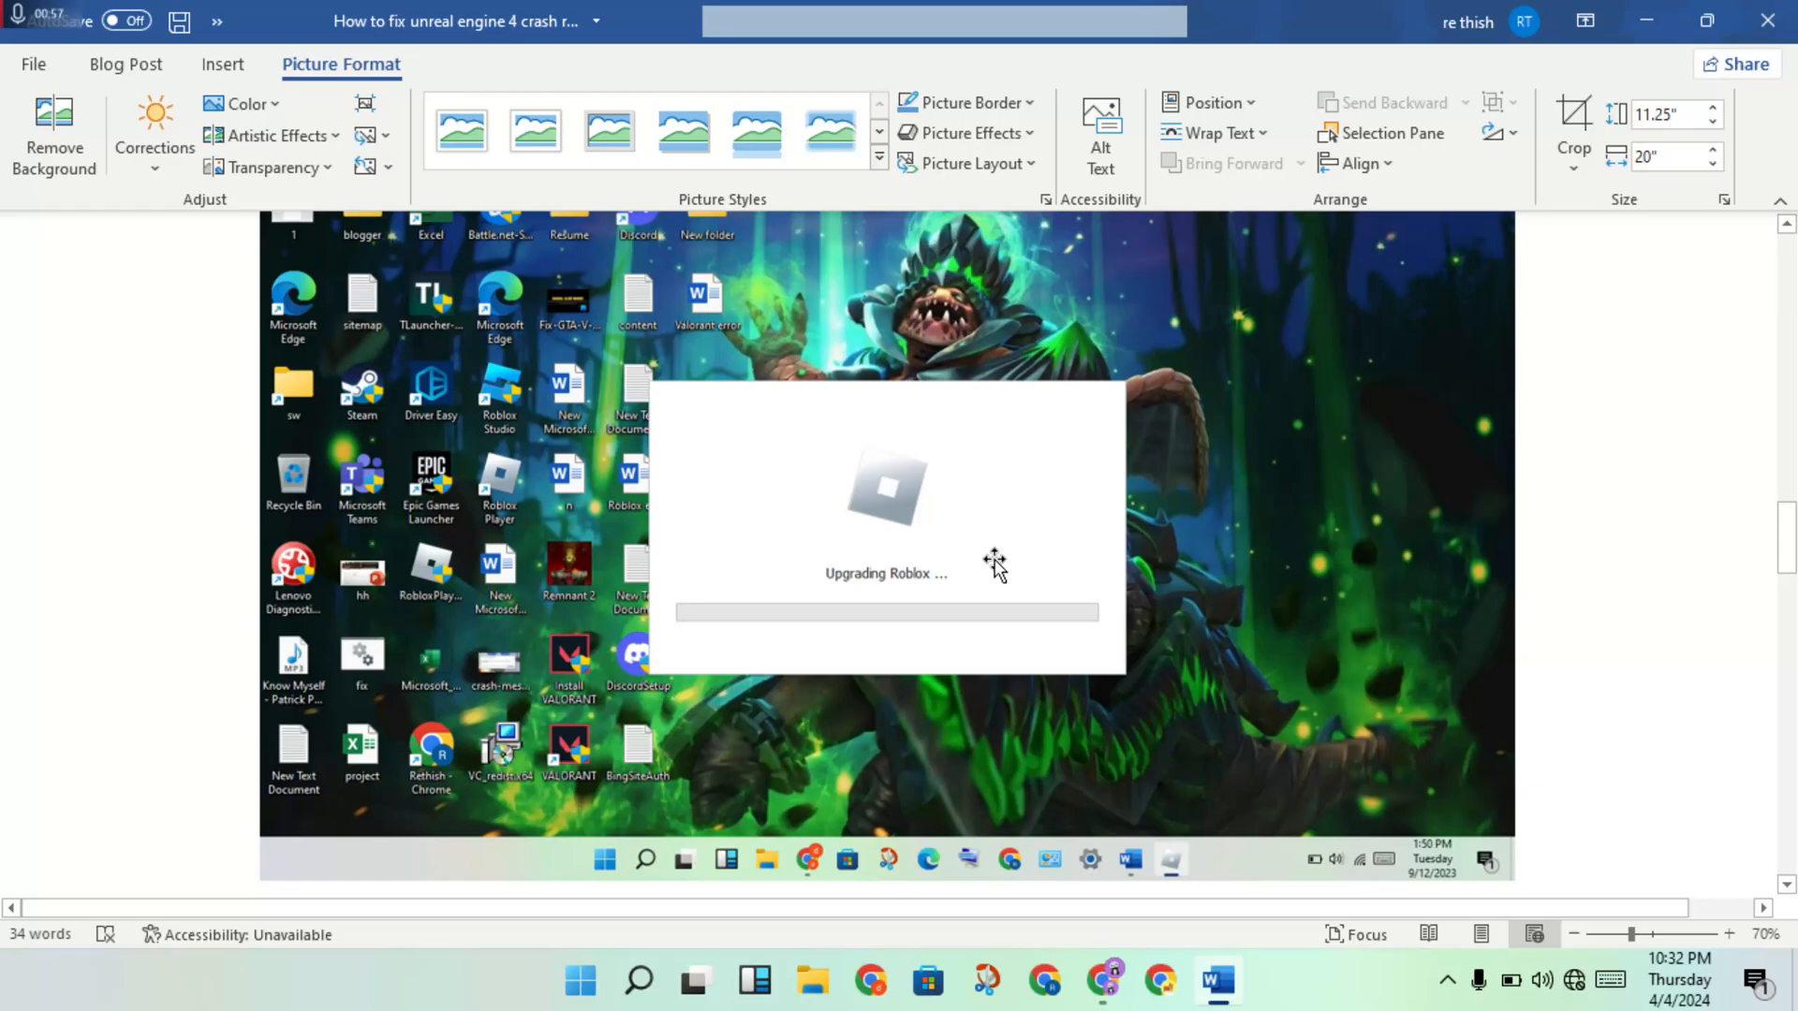
{"action": "mouse_move", "coordinate": [992, 548]}
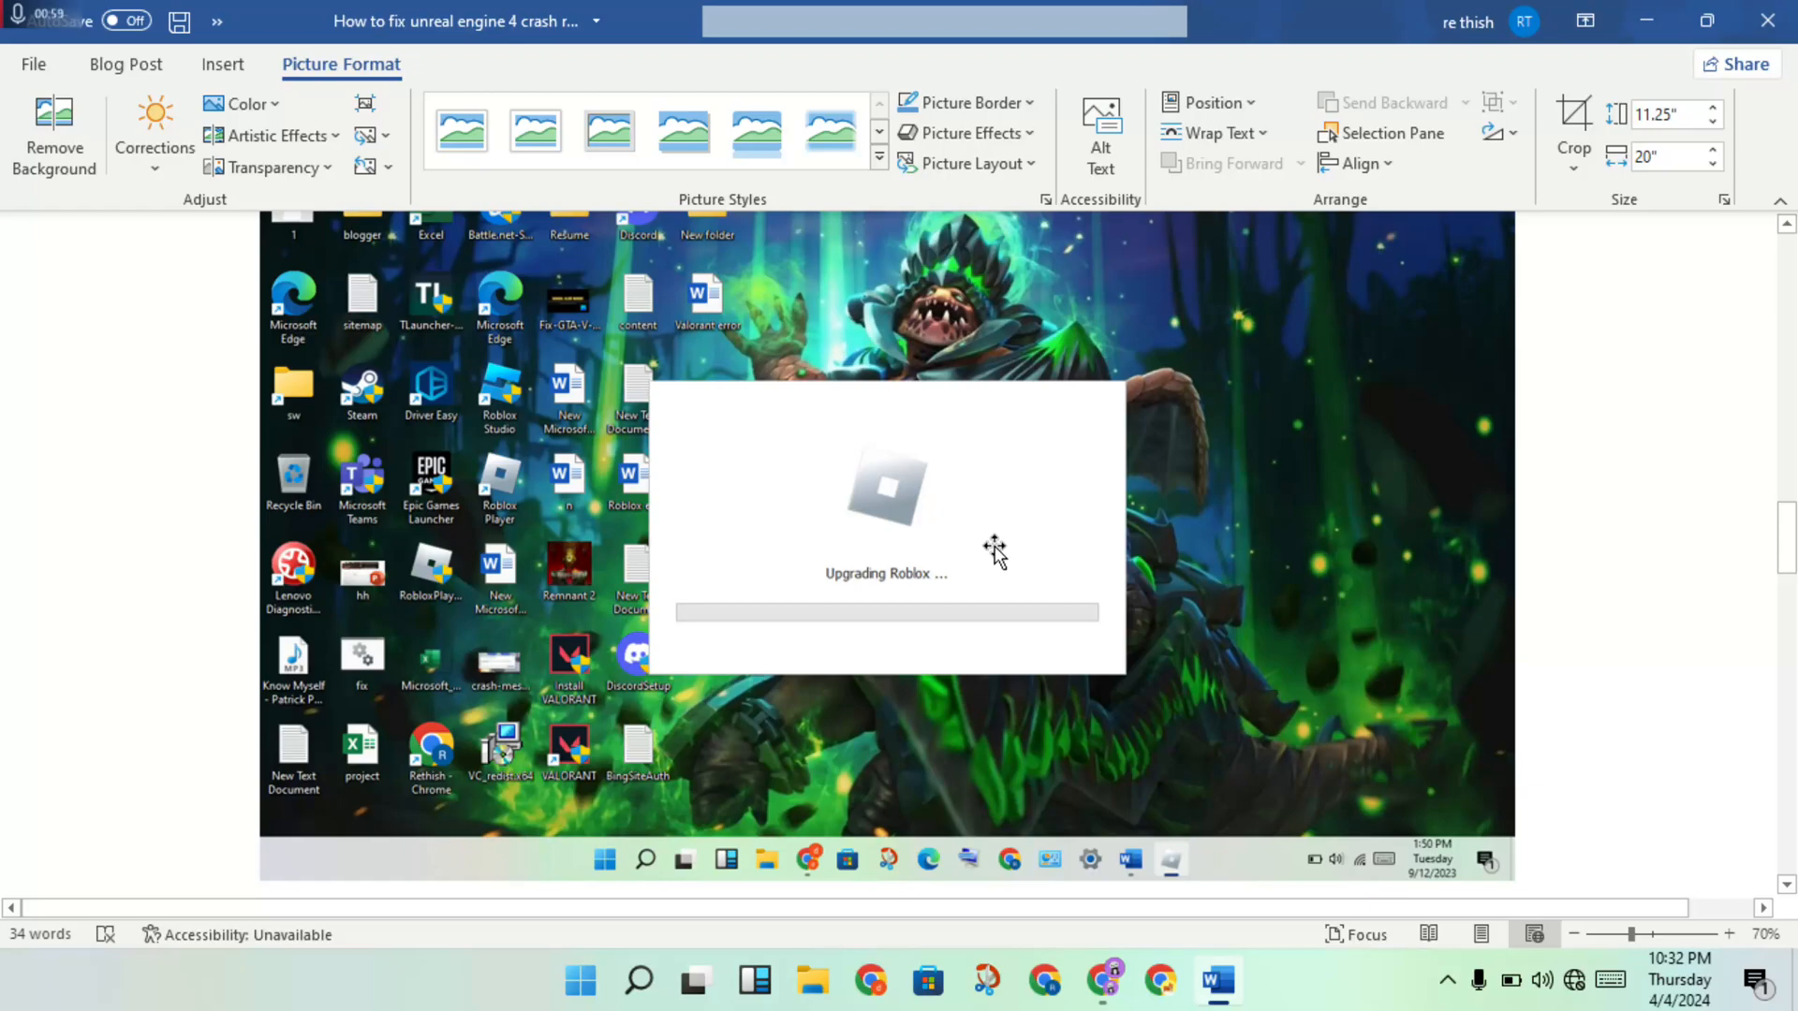
- Scroll to step 4, 'delete the roblox file', and its File Explorer screenshot
{"action": "scroll", "scroll_direction": "down", "scroll_amount": 3}
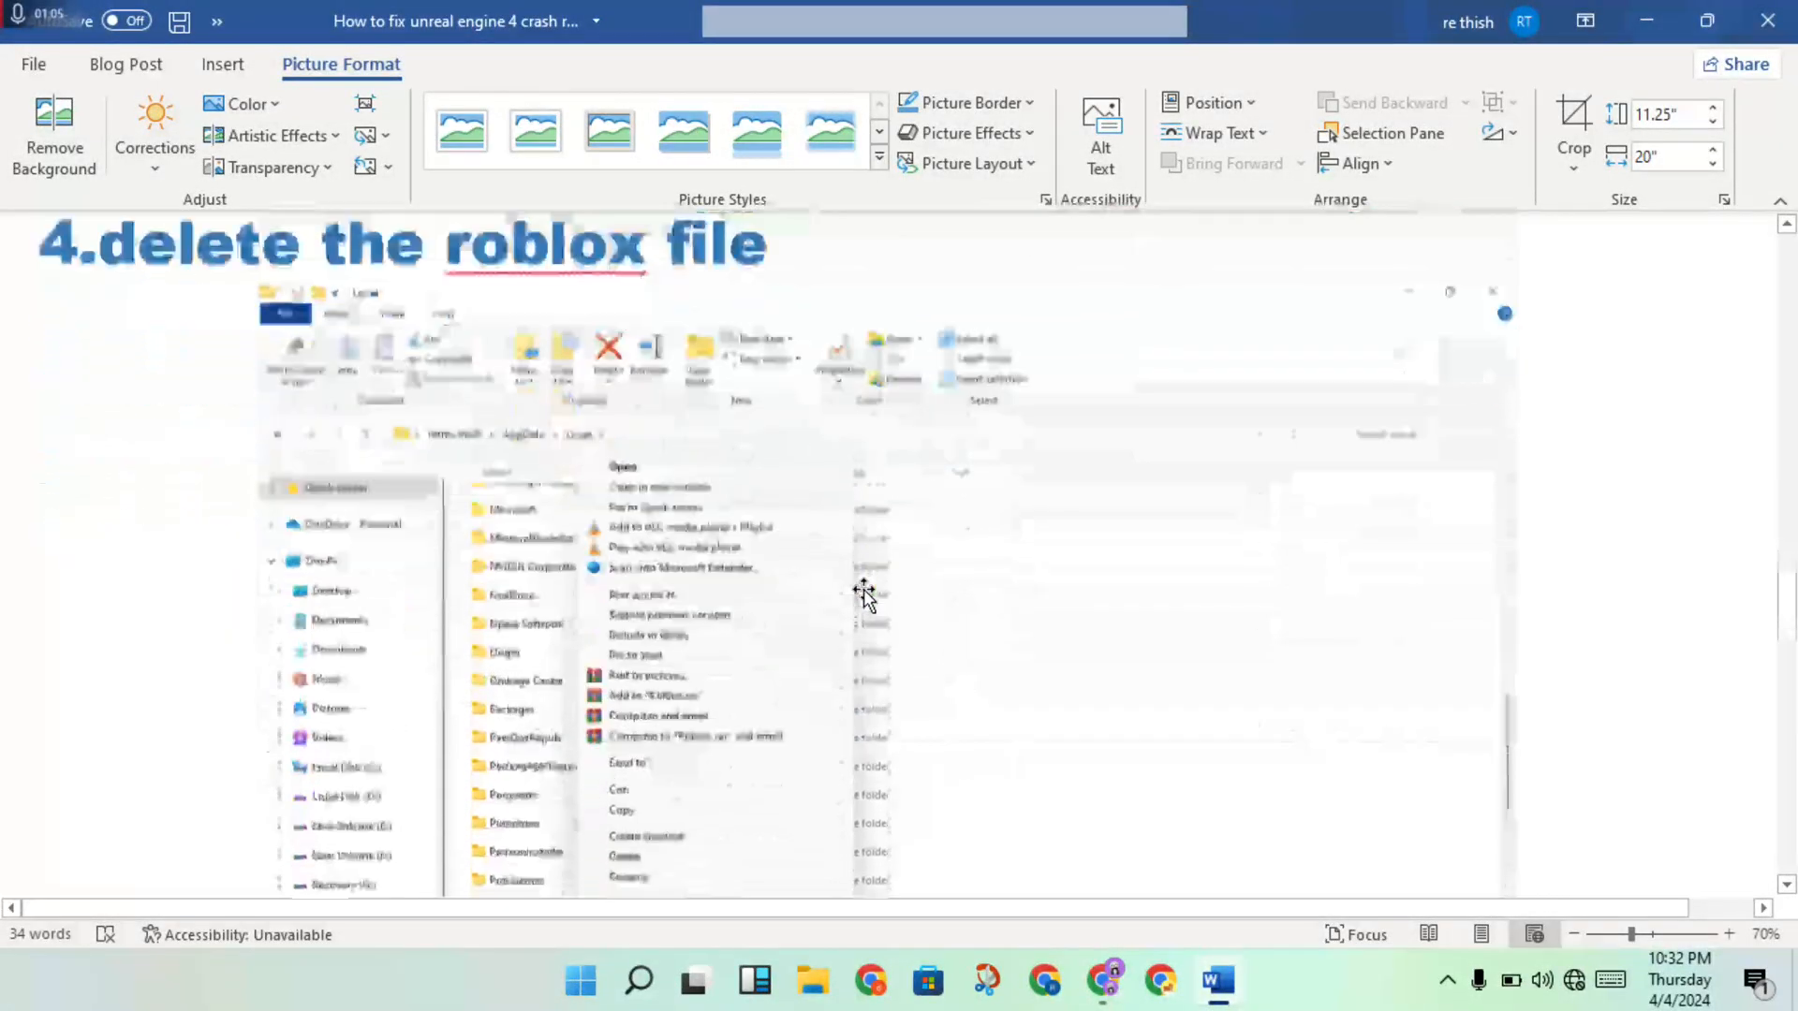
{"action": "right_click", "coordinate": [505, 808]}
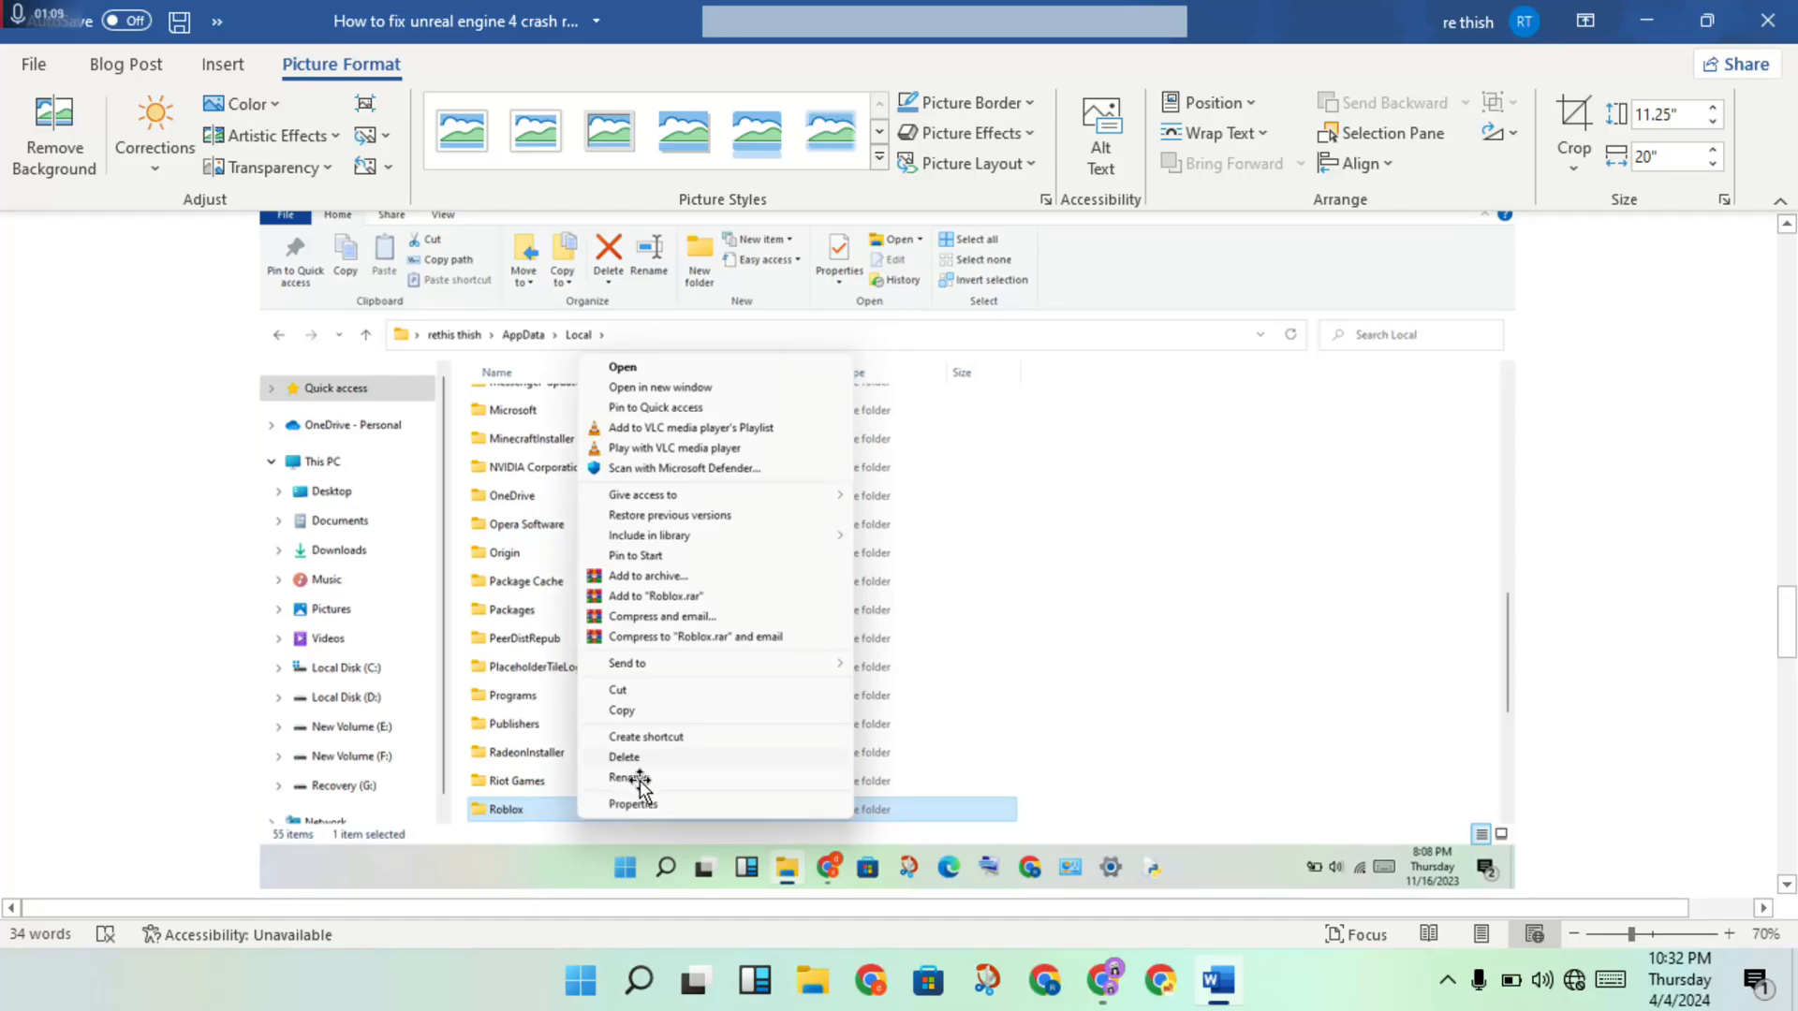
{"action": "mouse_move", "coordinate": [640, 762]}
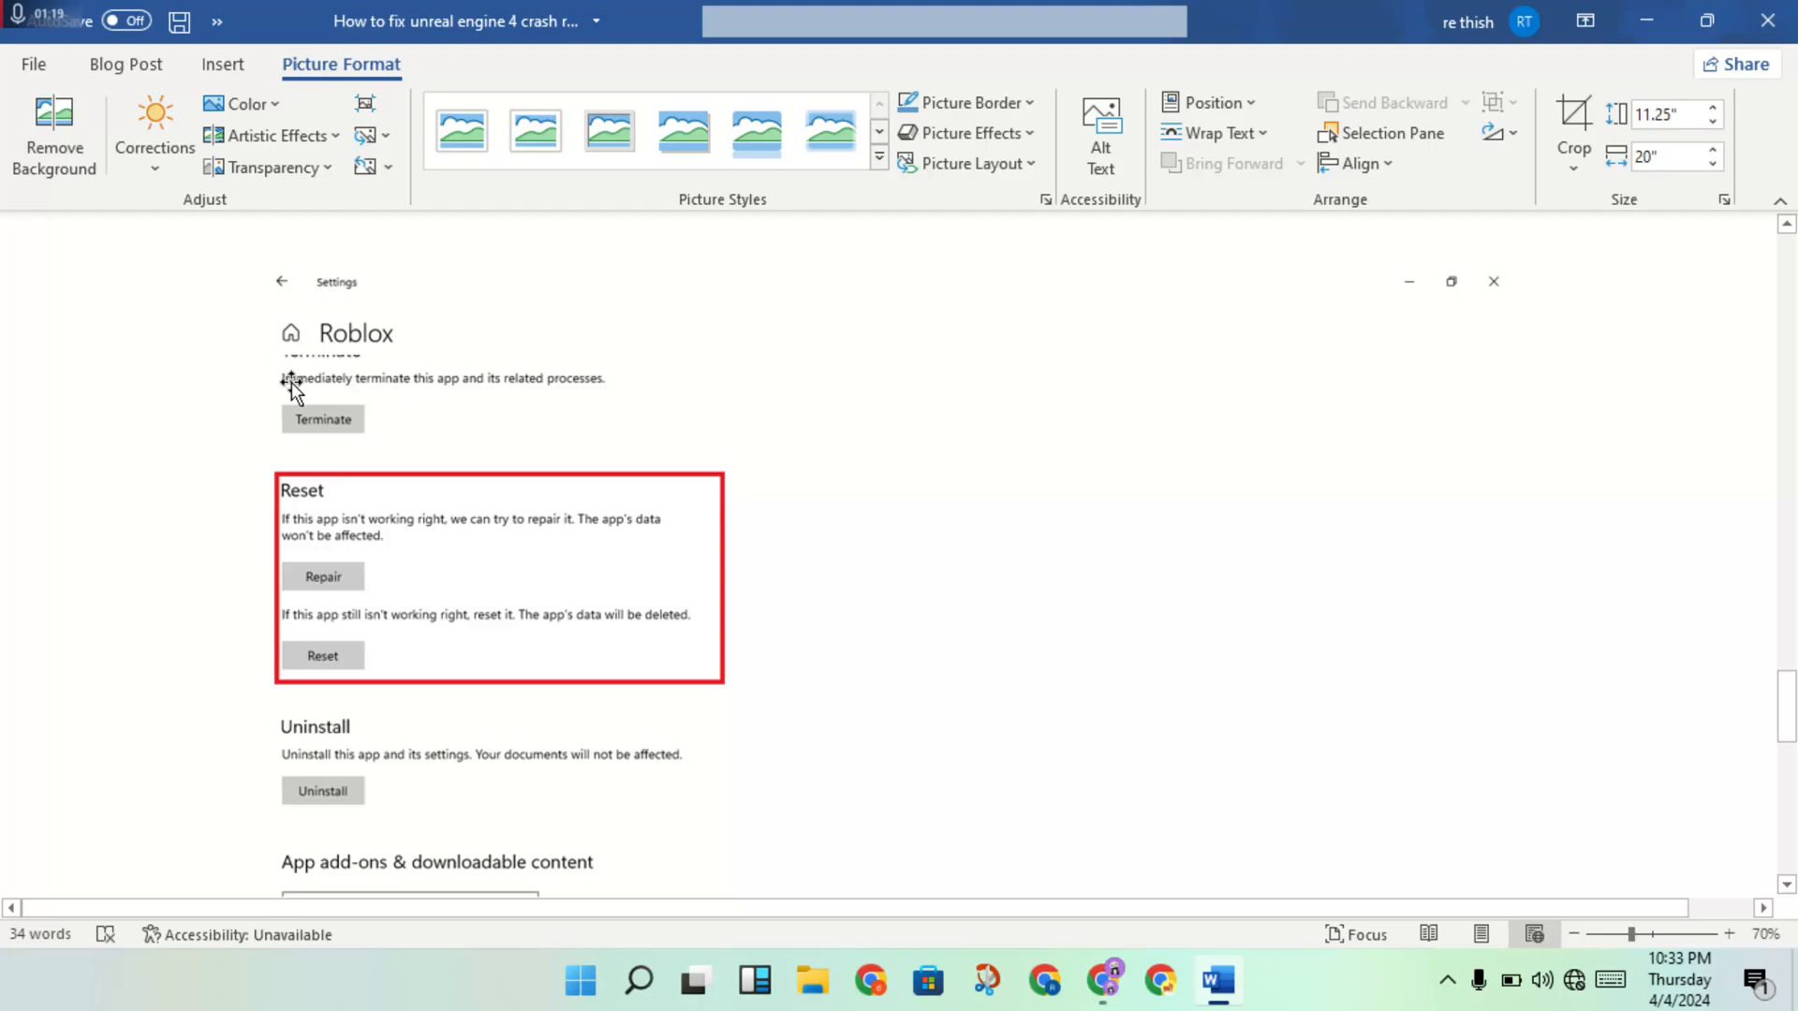
{"action": "mouse_move", "coordinate": [365, 344]}
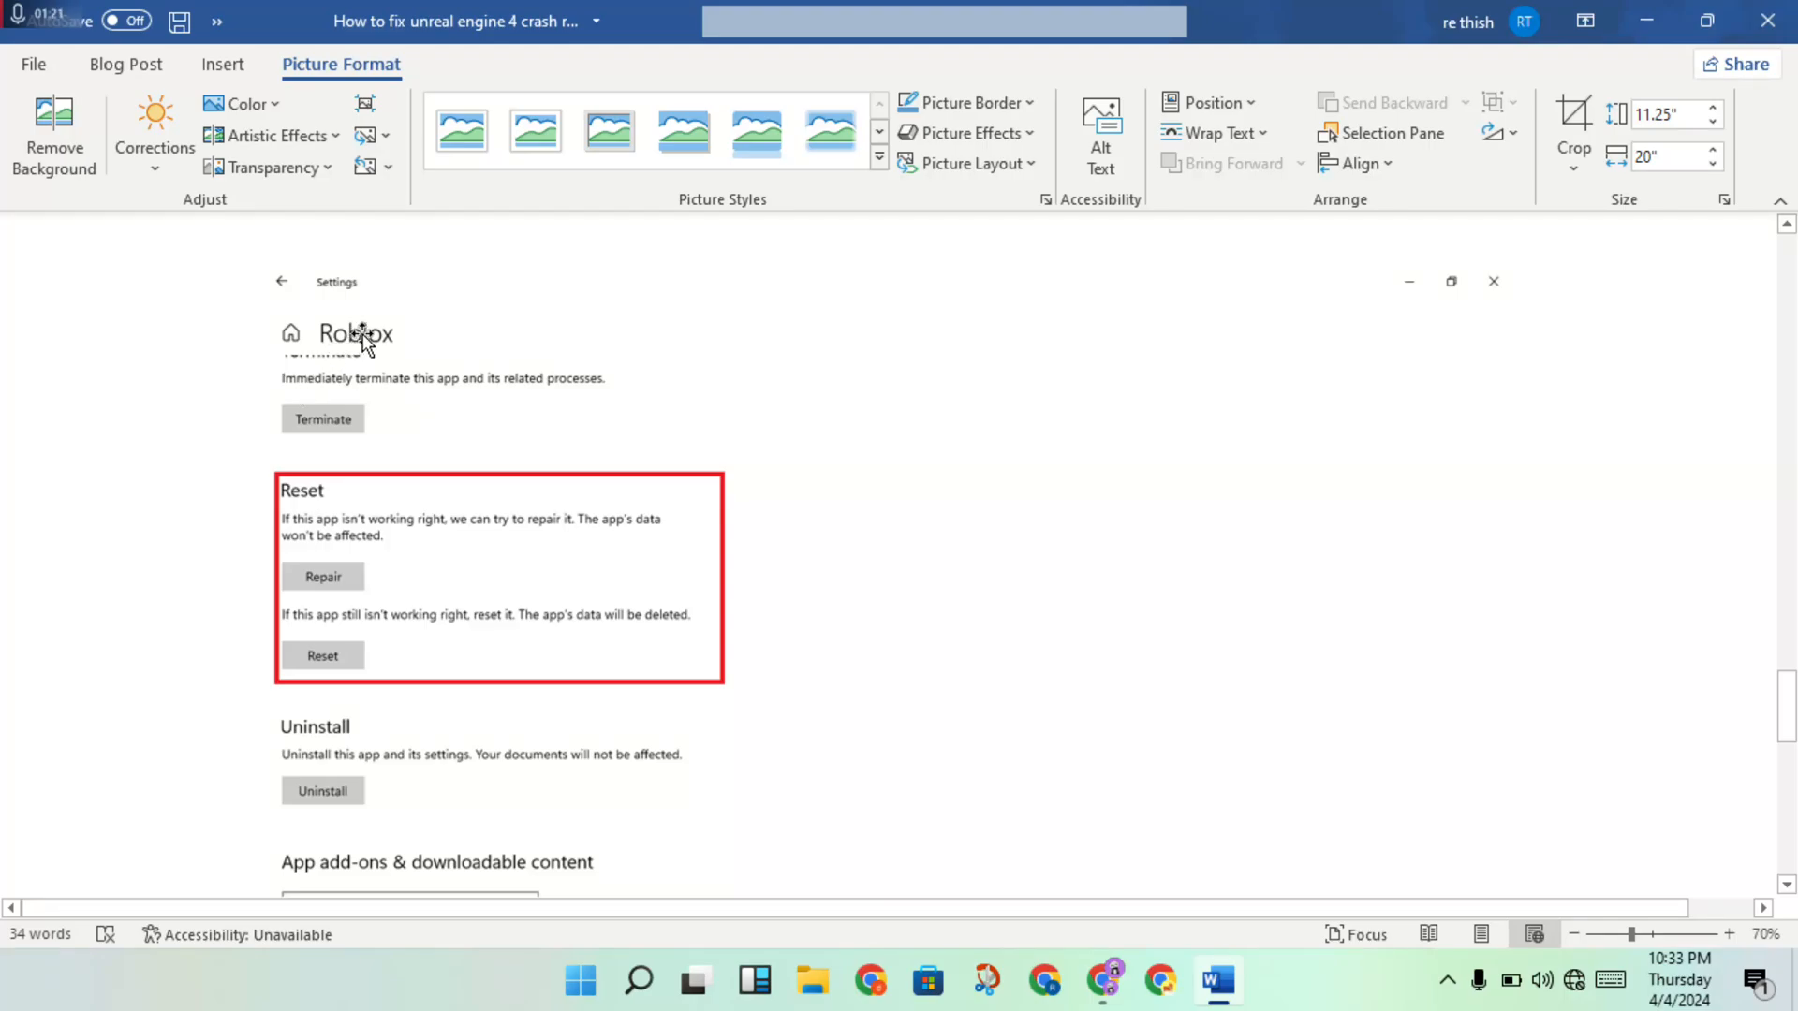
{"action": "mouse_move", "coordinate": [403, 381]}
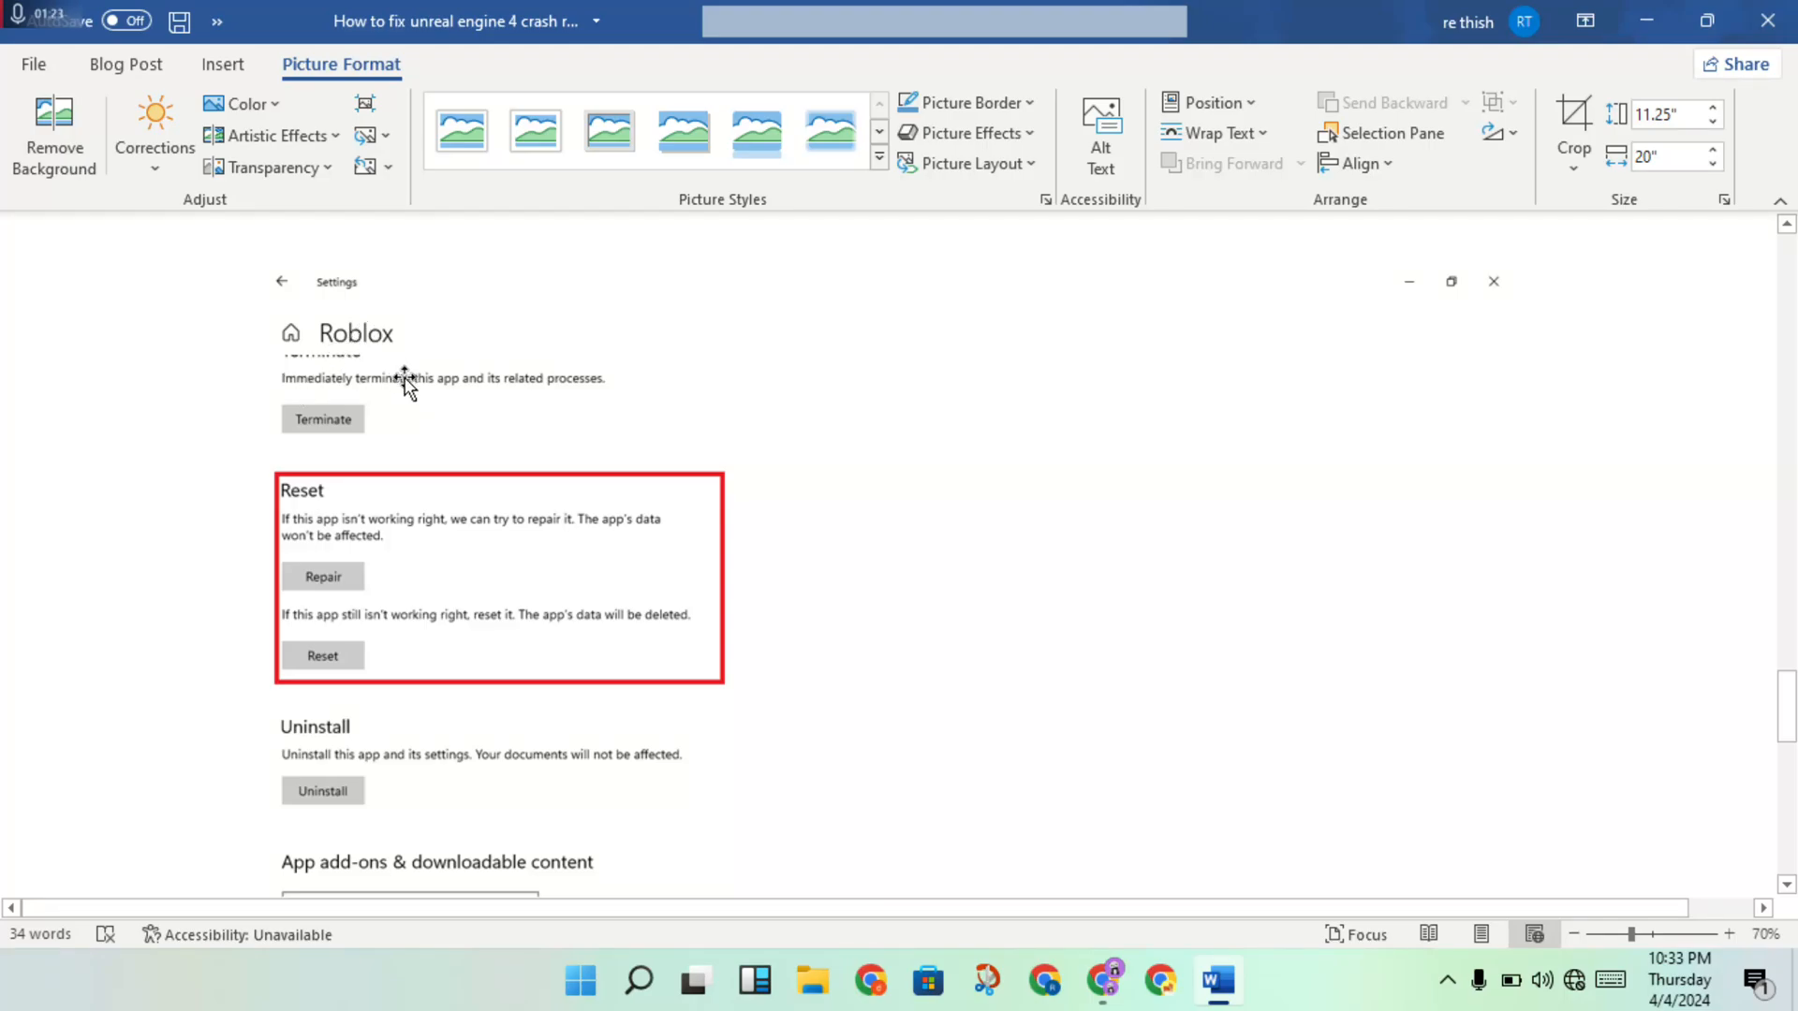
{"action": "mouse_move", "coordinate": [393, 378]}
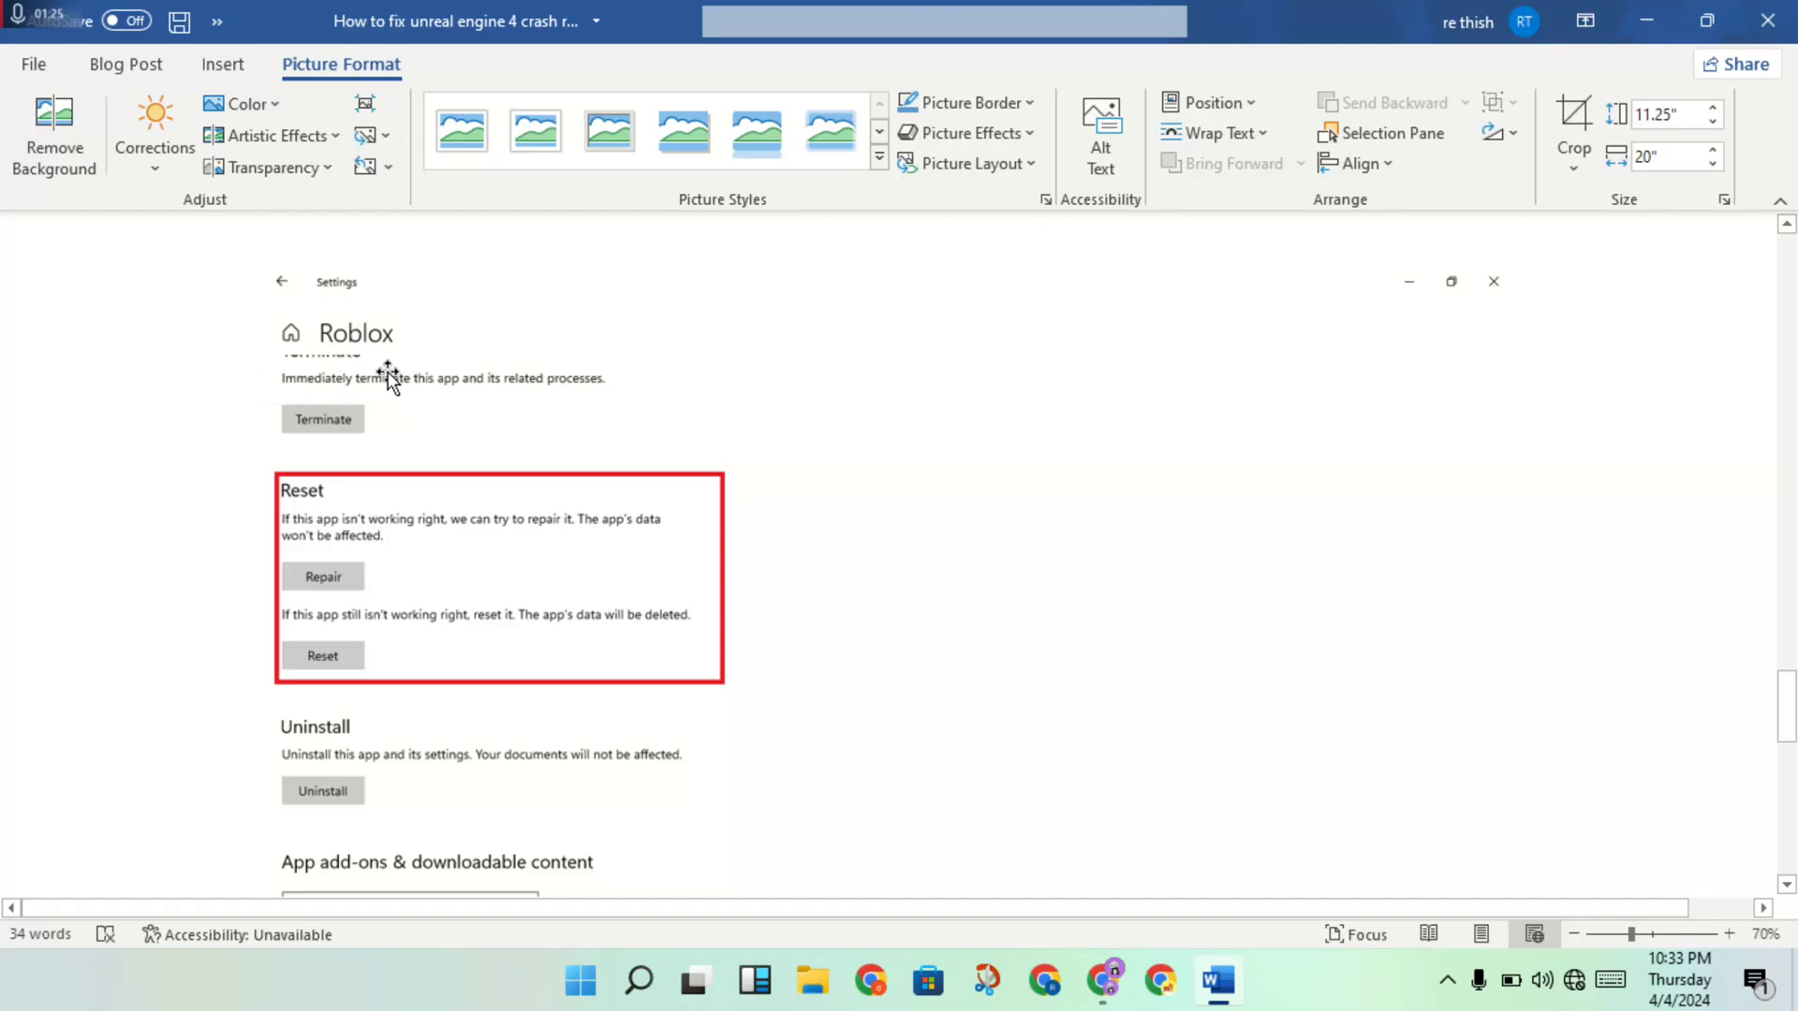
{"action": "mouse_move", "coordinate": [378, 422]}
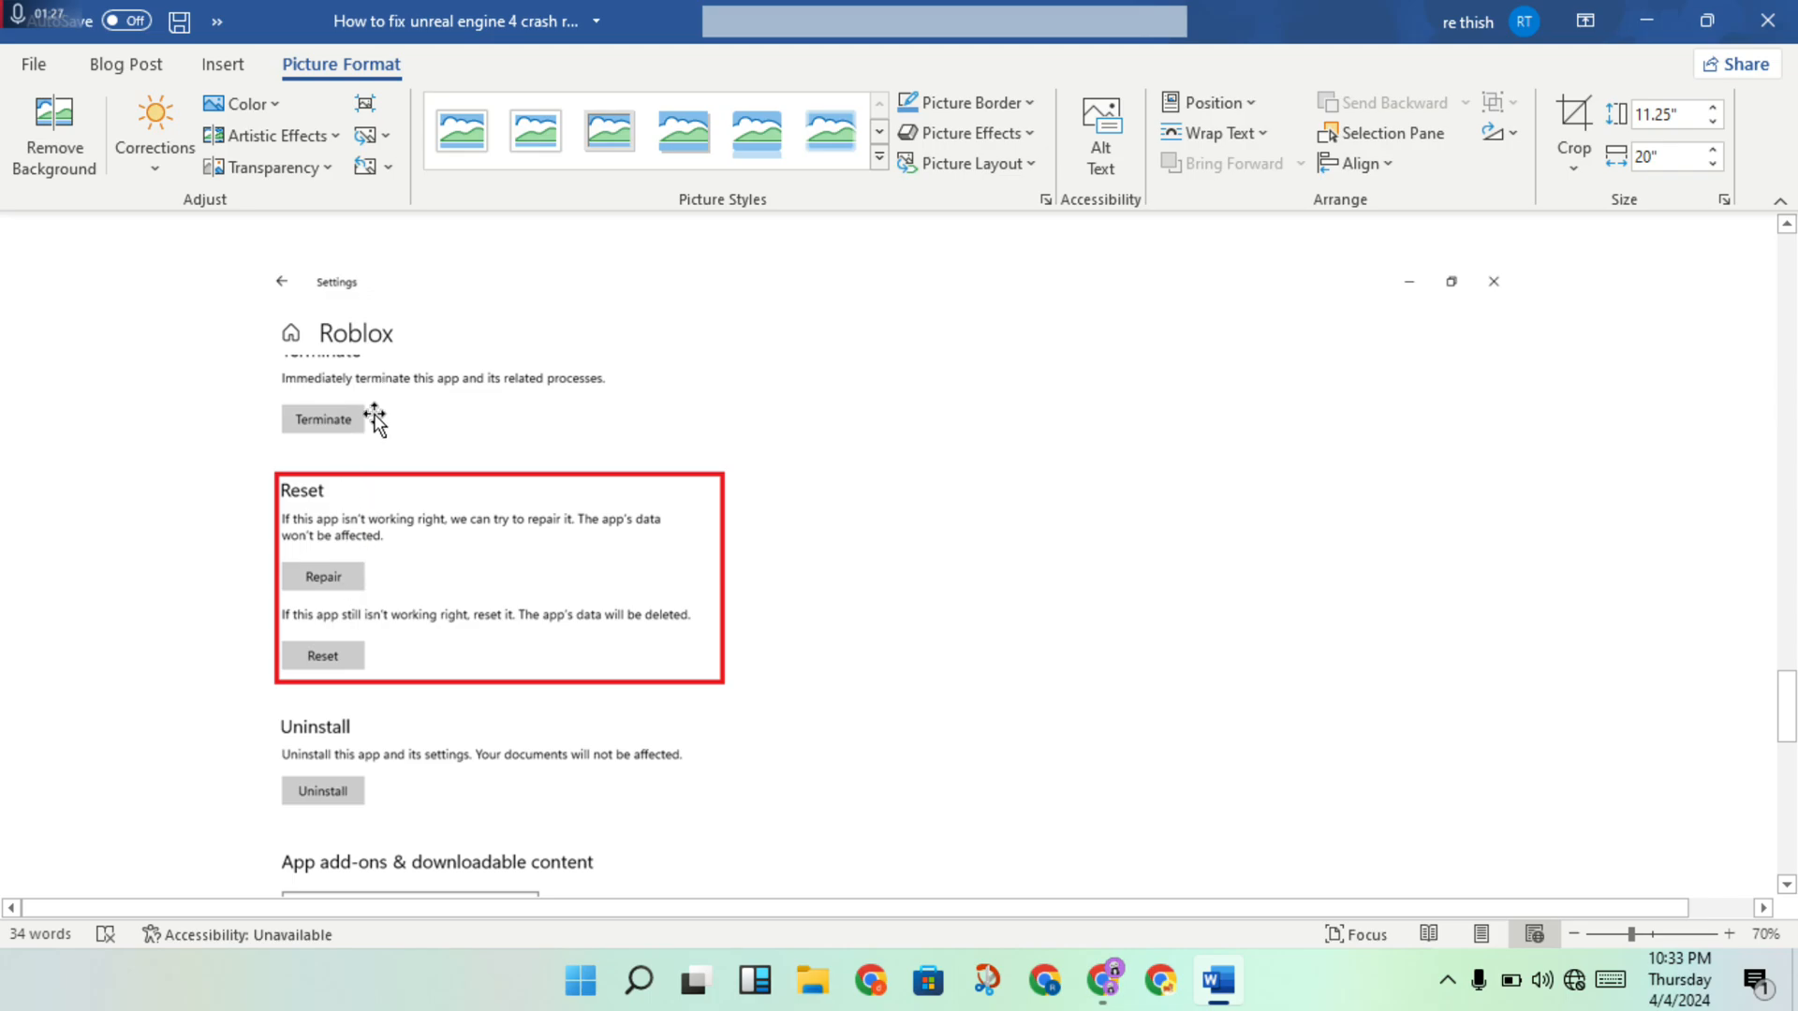
{"action": "mouse_move", "coordinate": [378, 484]}
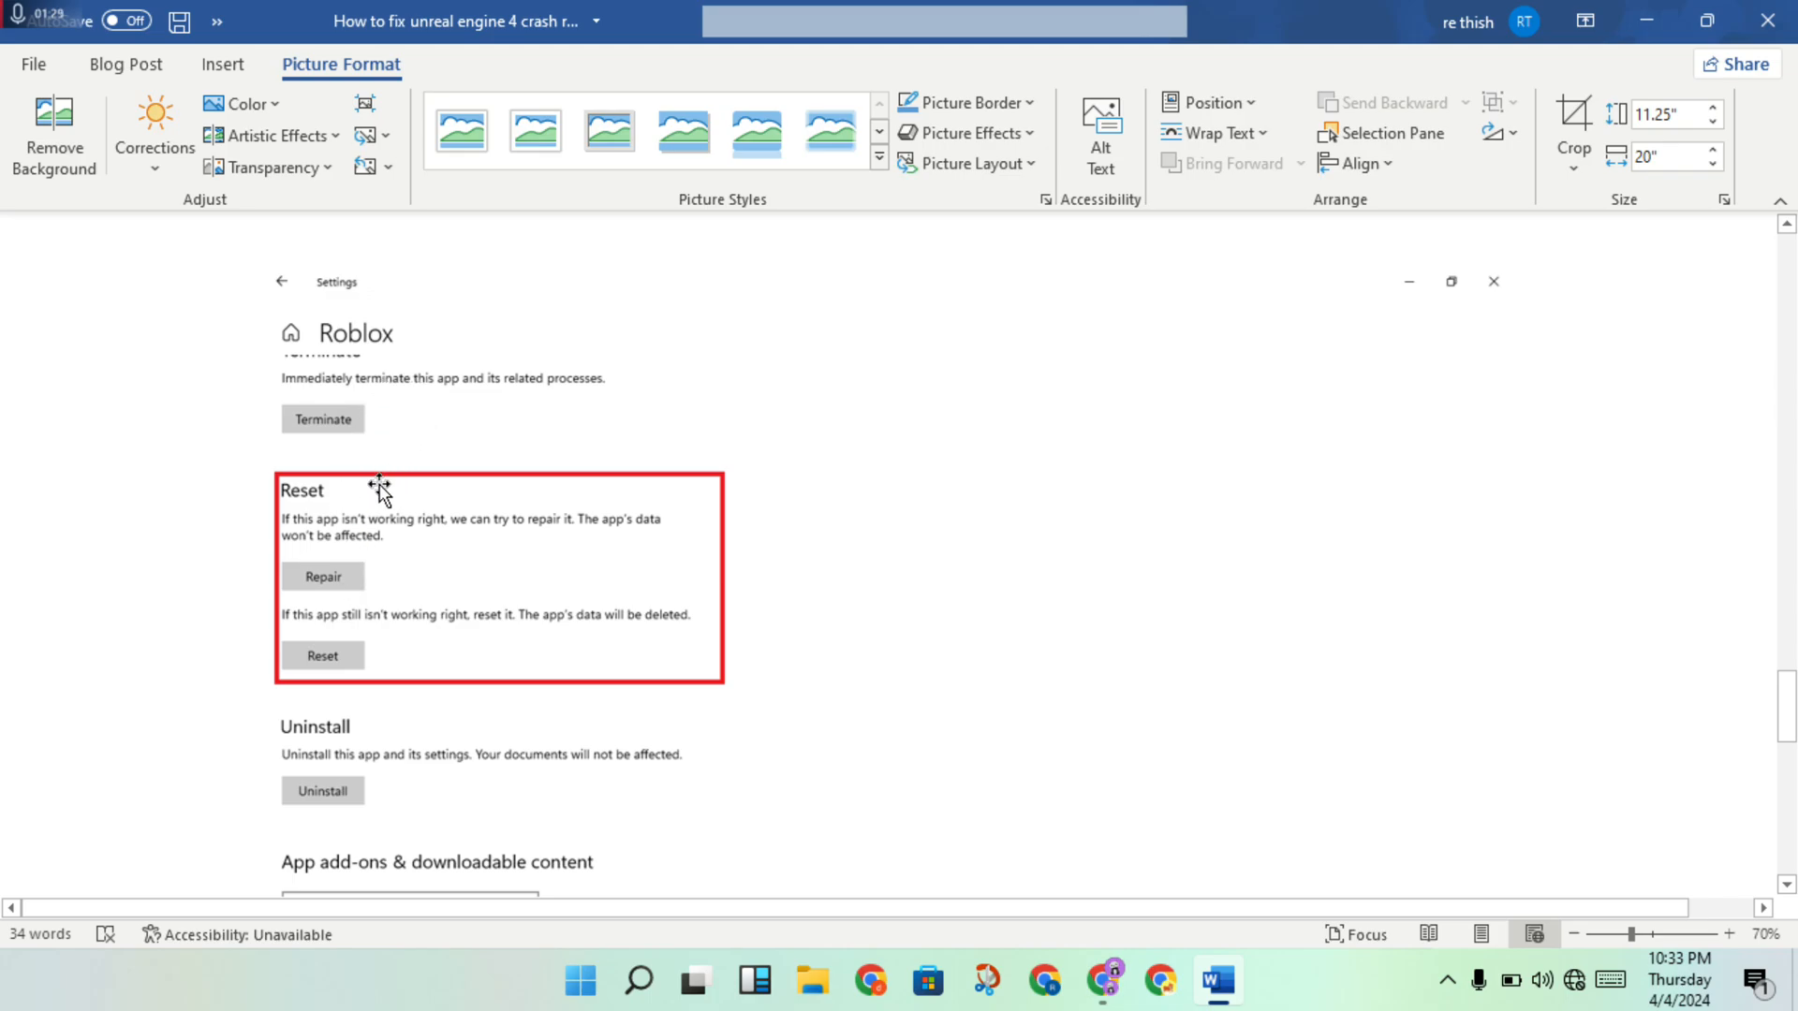
{"action": "mouse_move", "coordinate": [330, 676]}
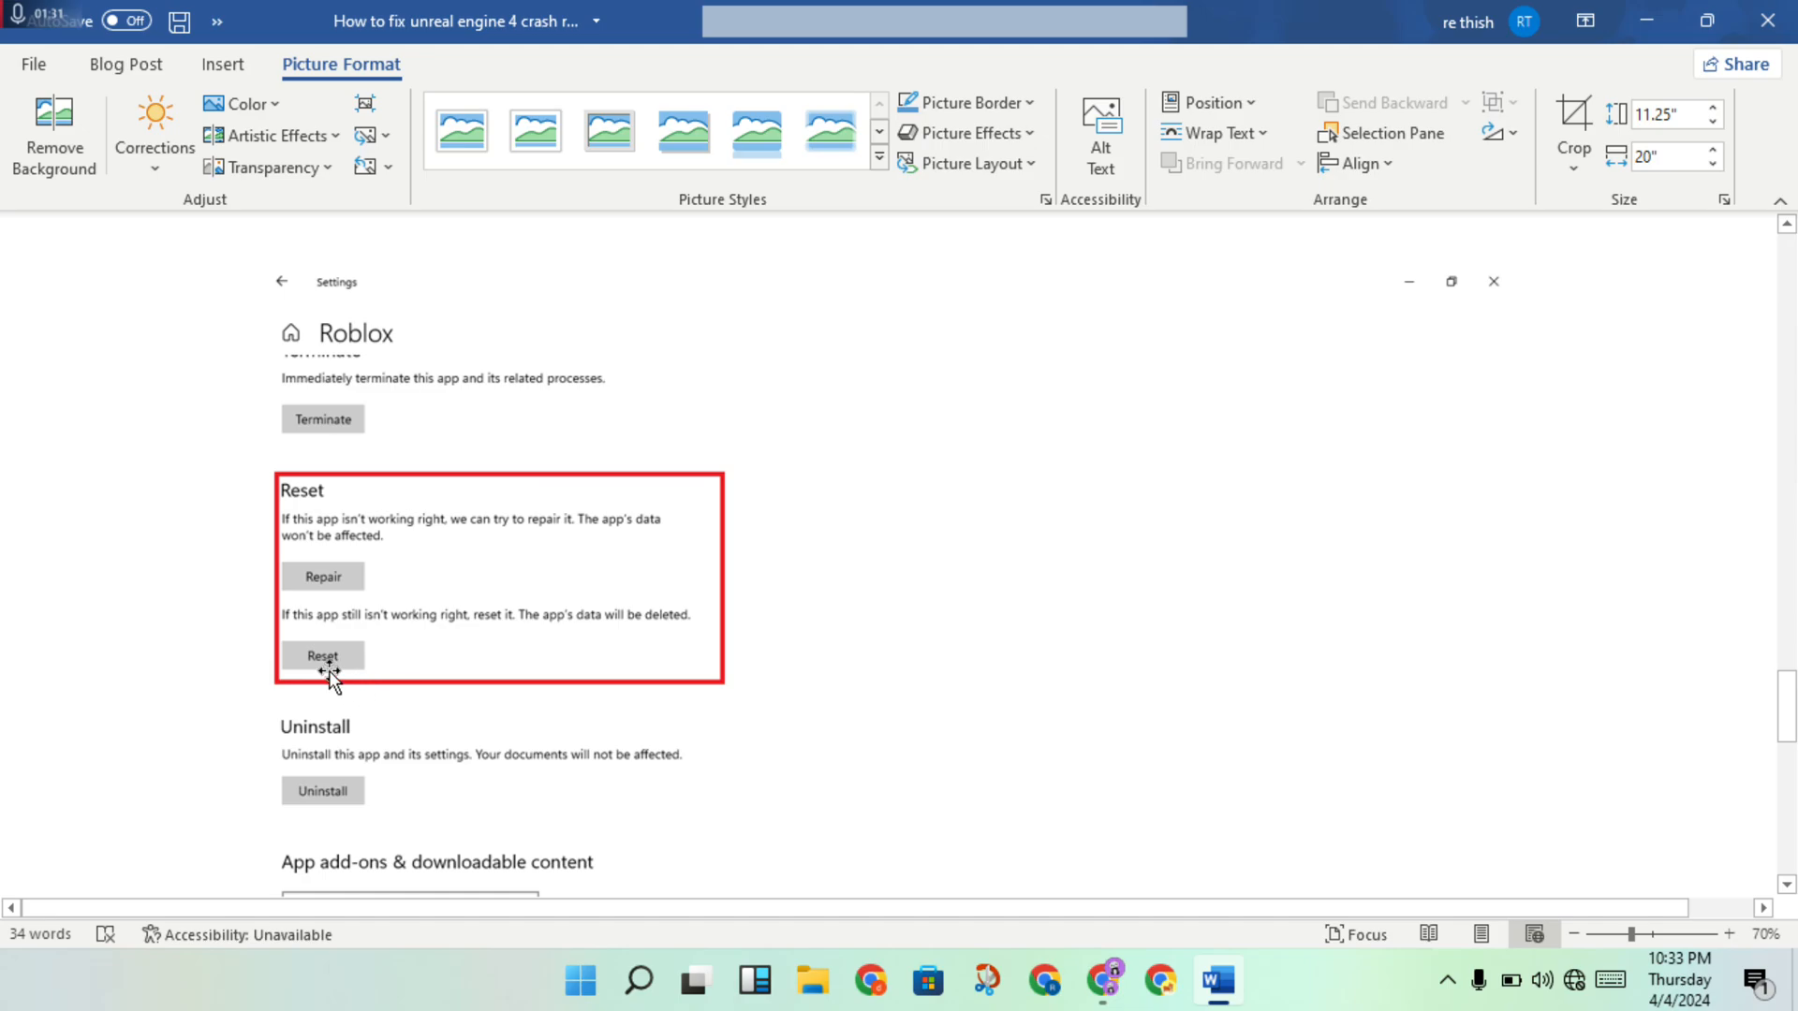
{"action": "mouse_move", "coordinate": [642, 545]}
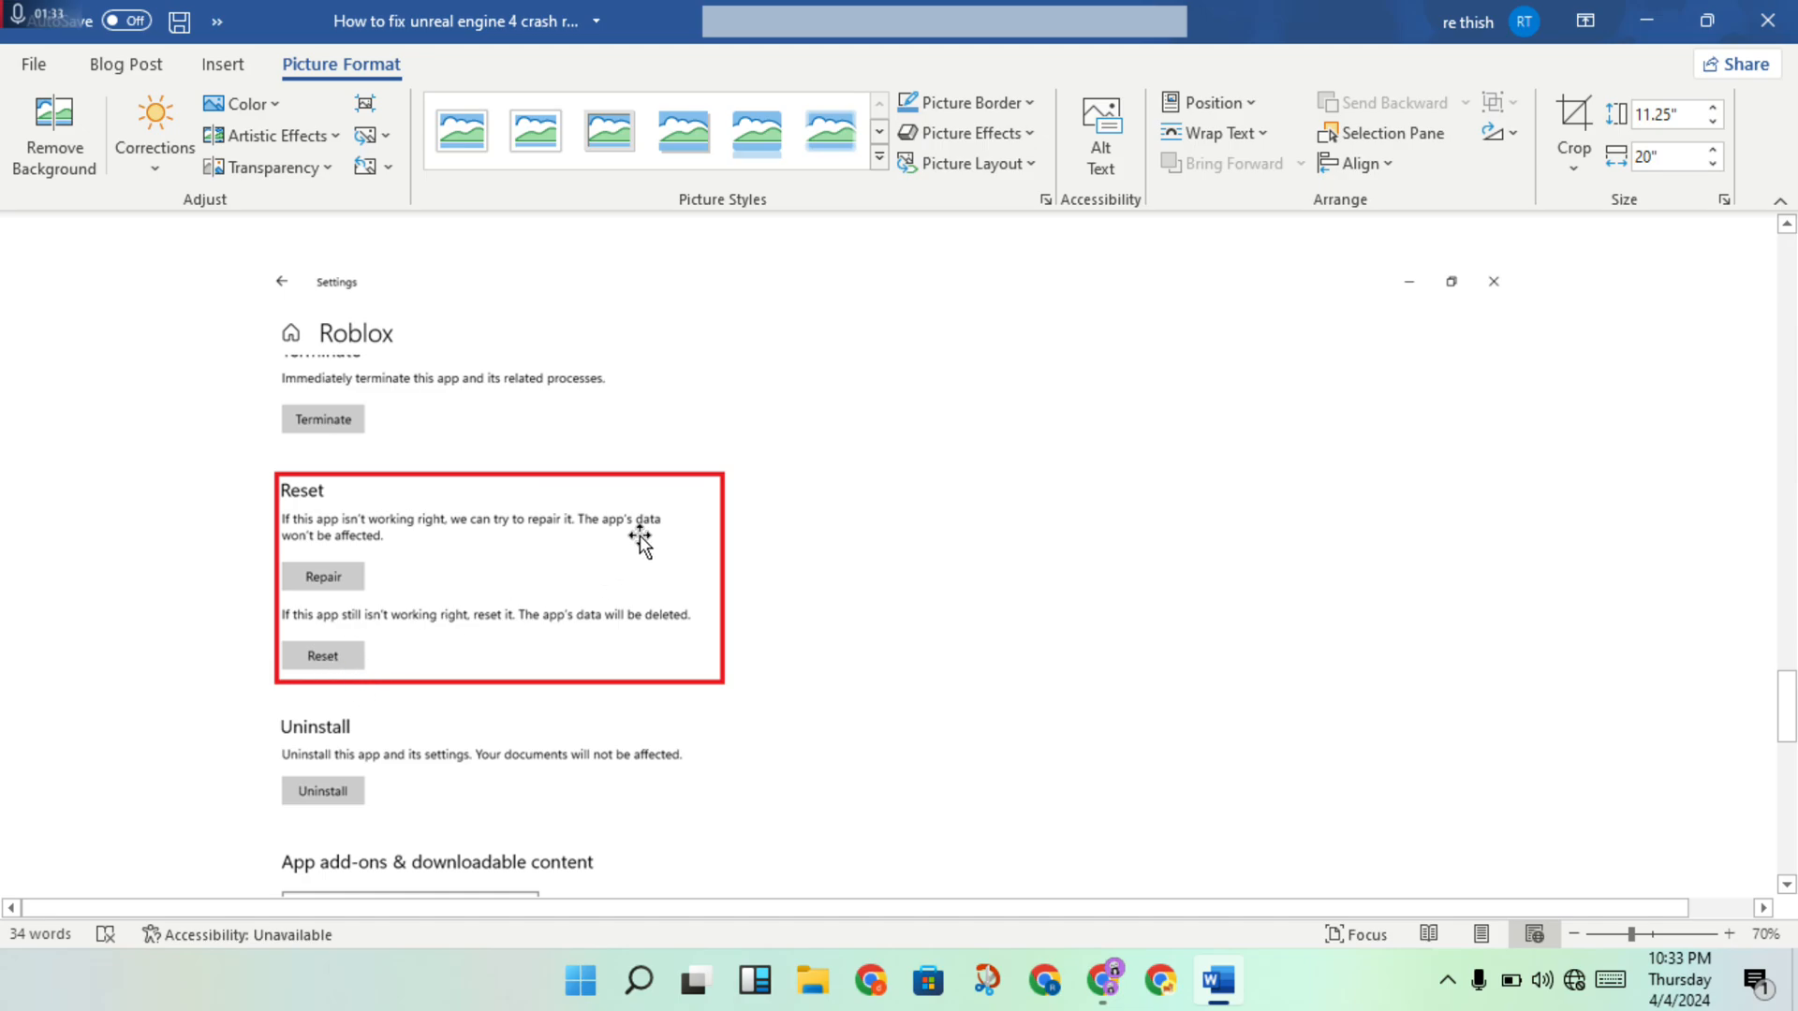
{"action": "mouse_move", "coordinate": [765, 507]}
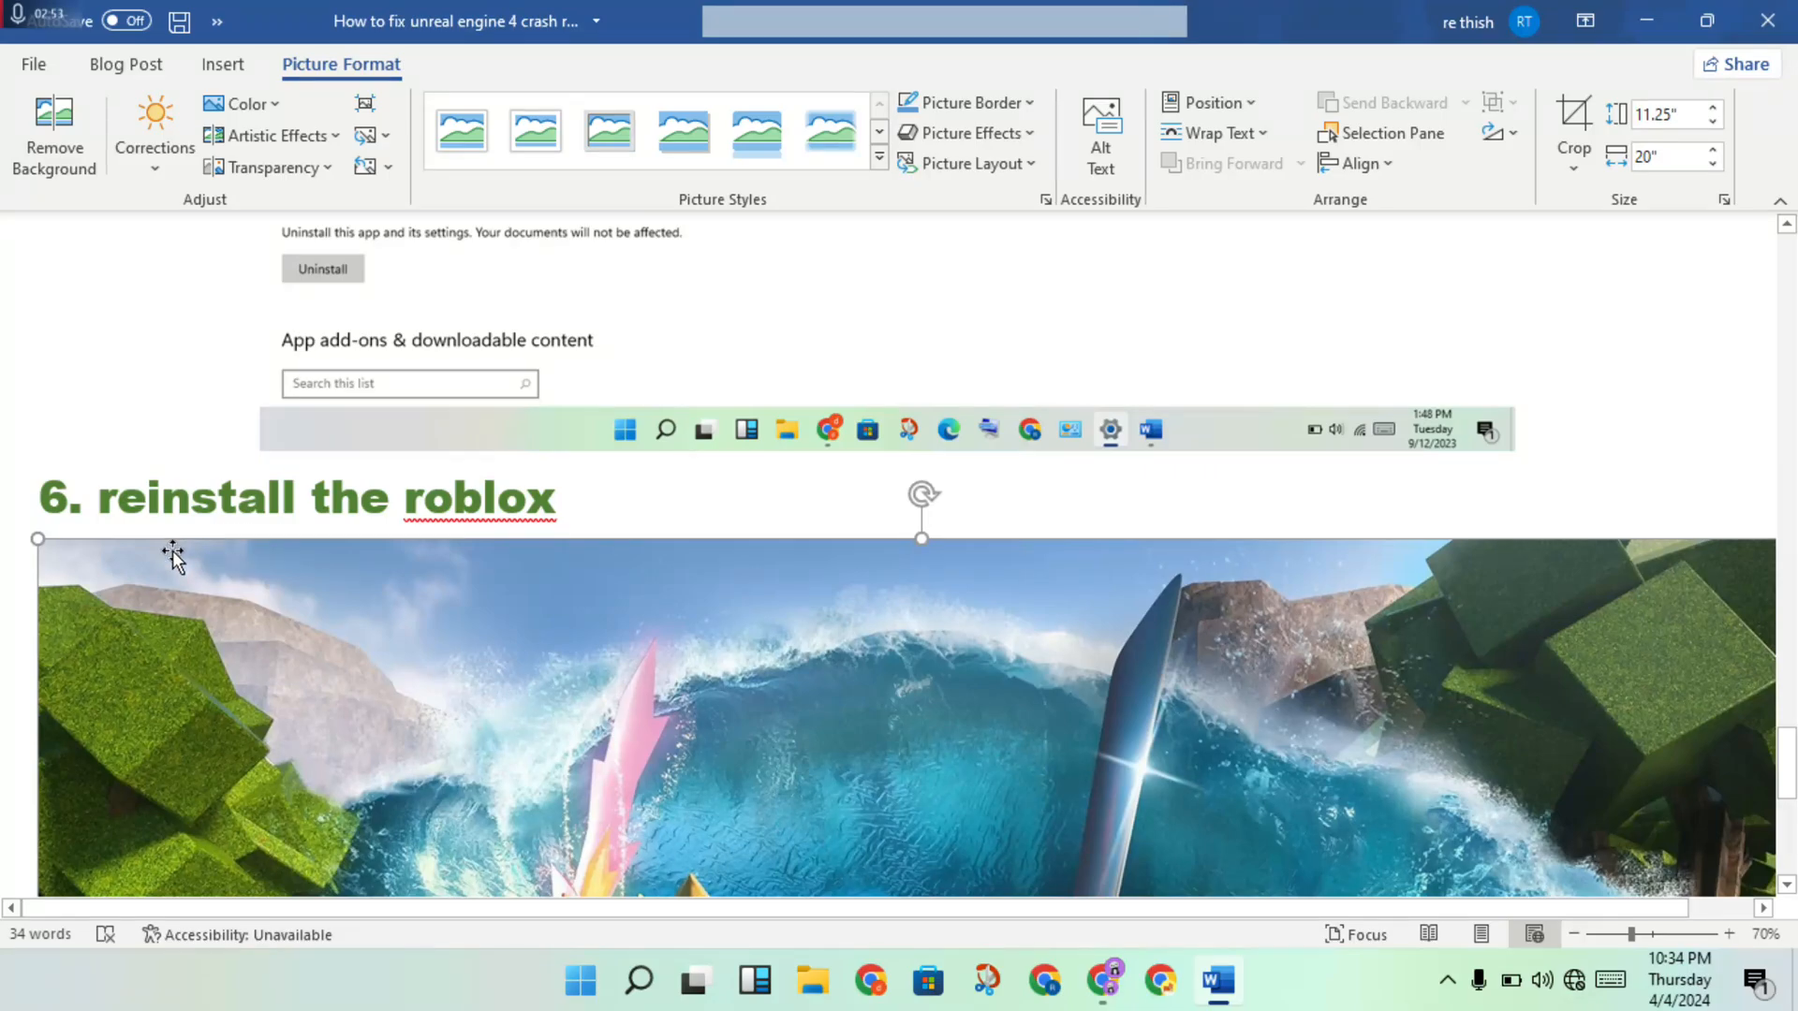
- Scroll past the Settings Reset screenshot to step 6, 'reinstall the roblox', and its banner
{"action": "scroll", "scroll_direction": "down", "scroll_amount": 3}
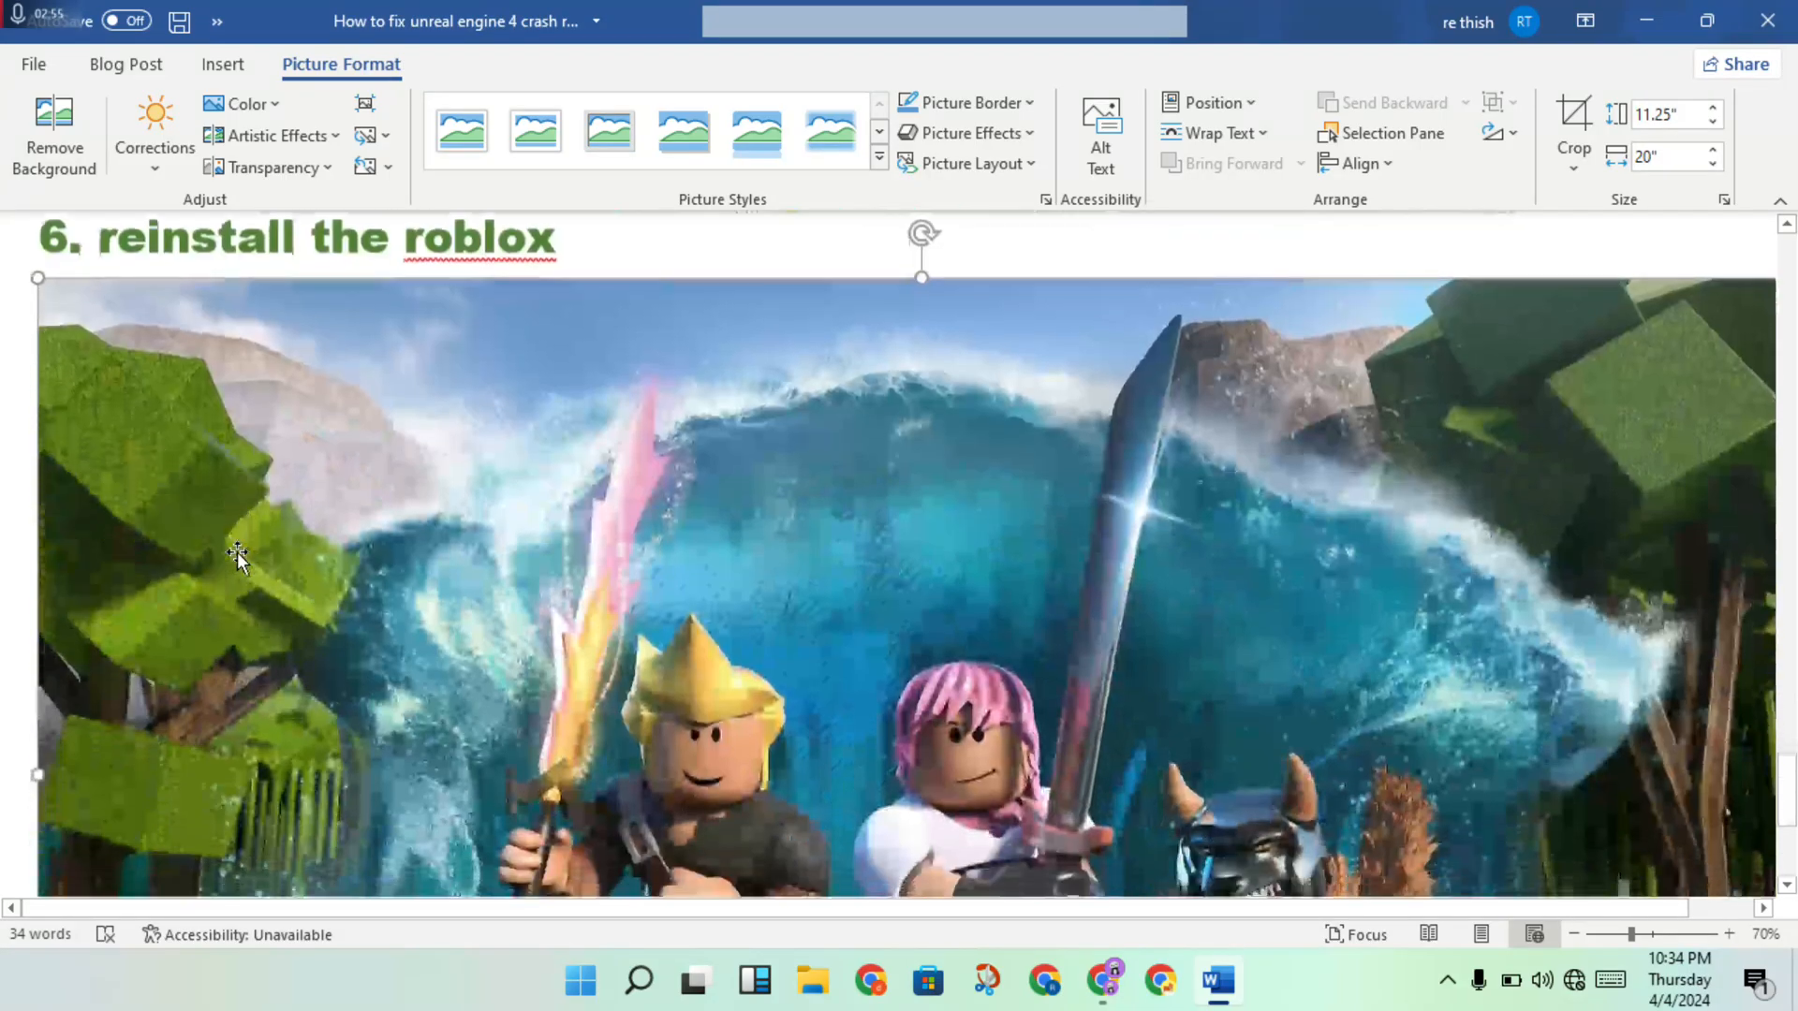